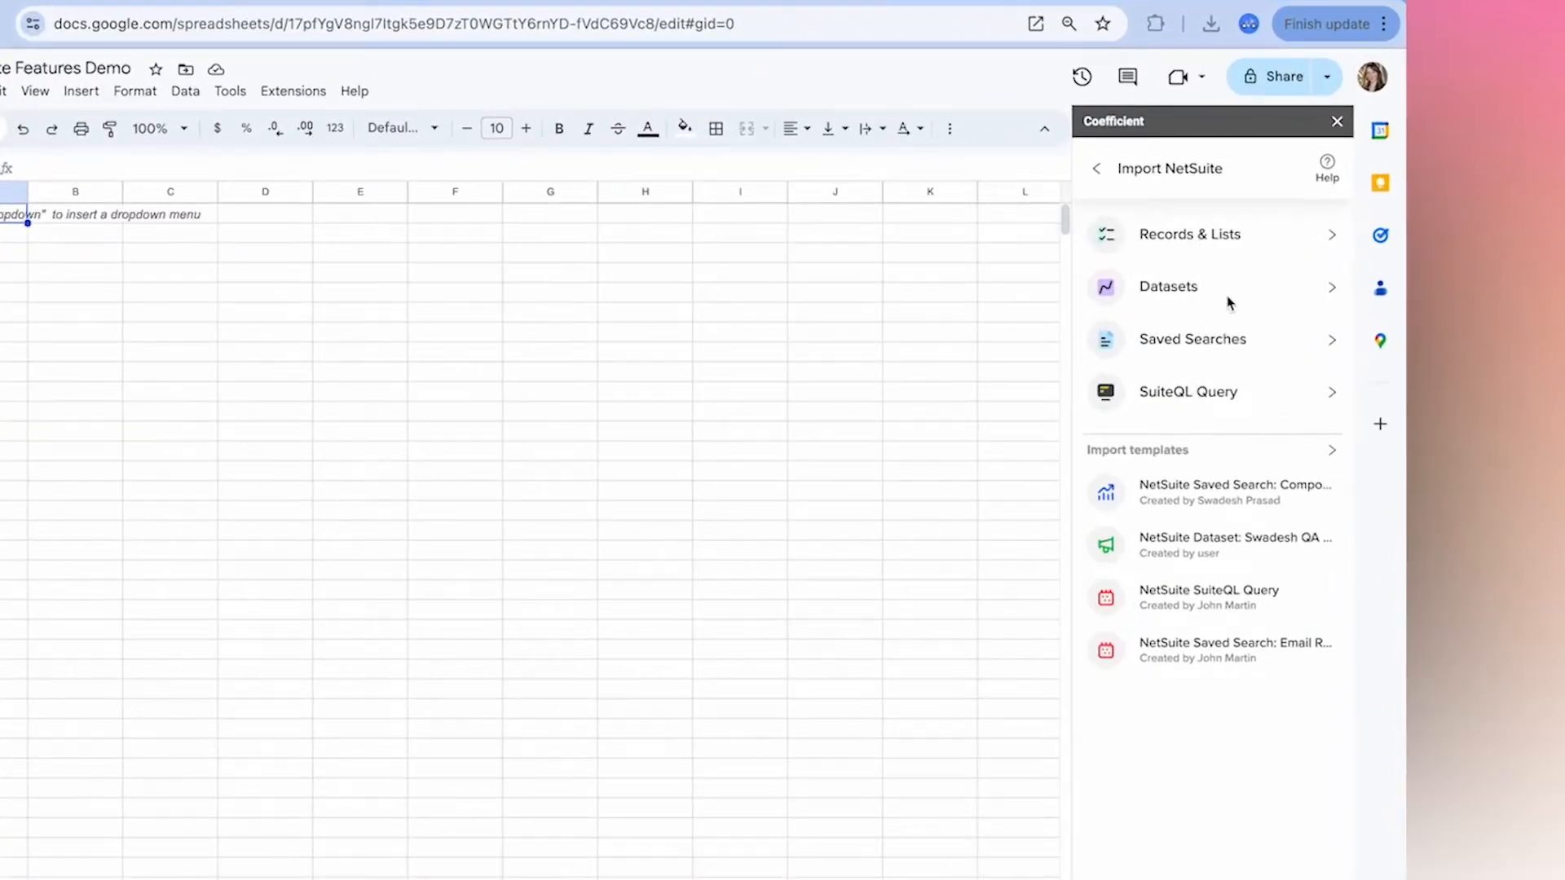
mouse_move(1274, 392)
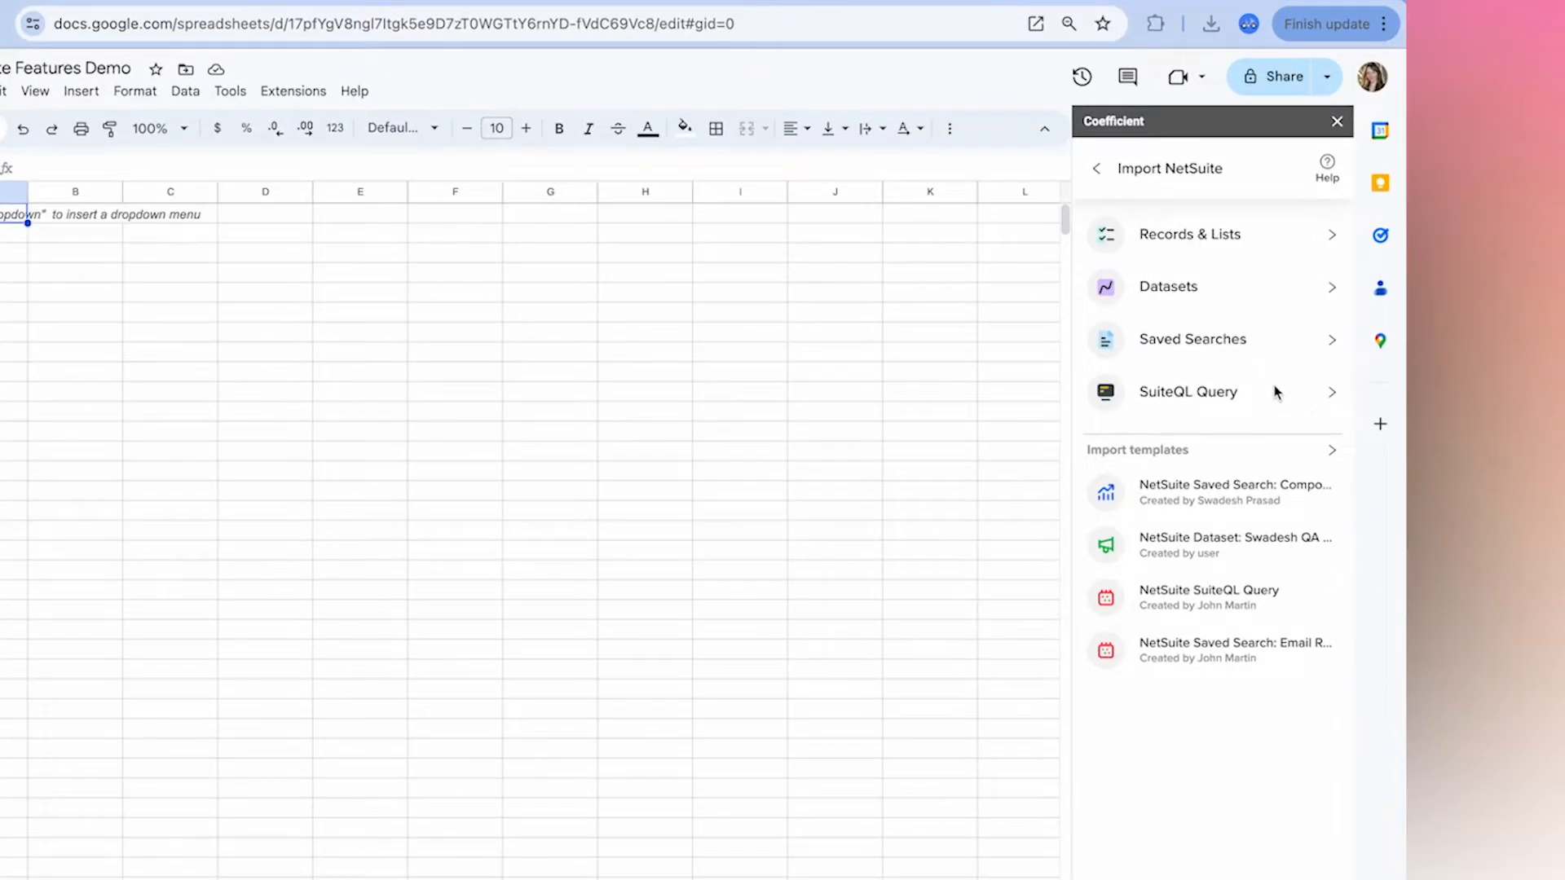
mouse_move(1272, 395)
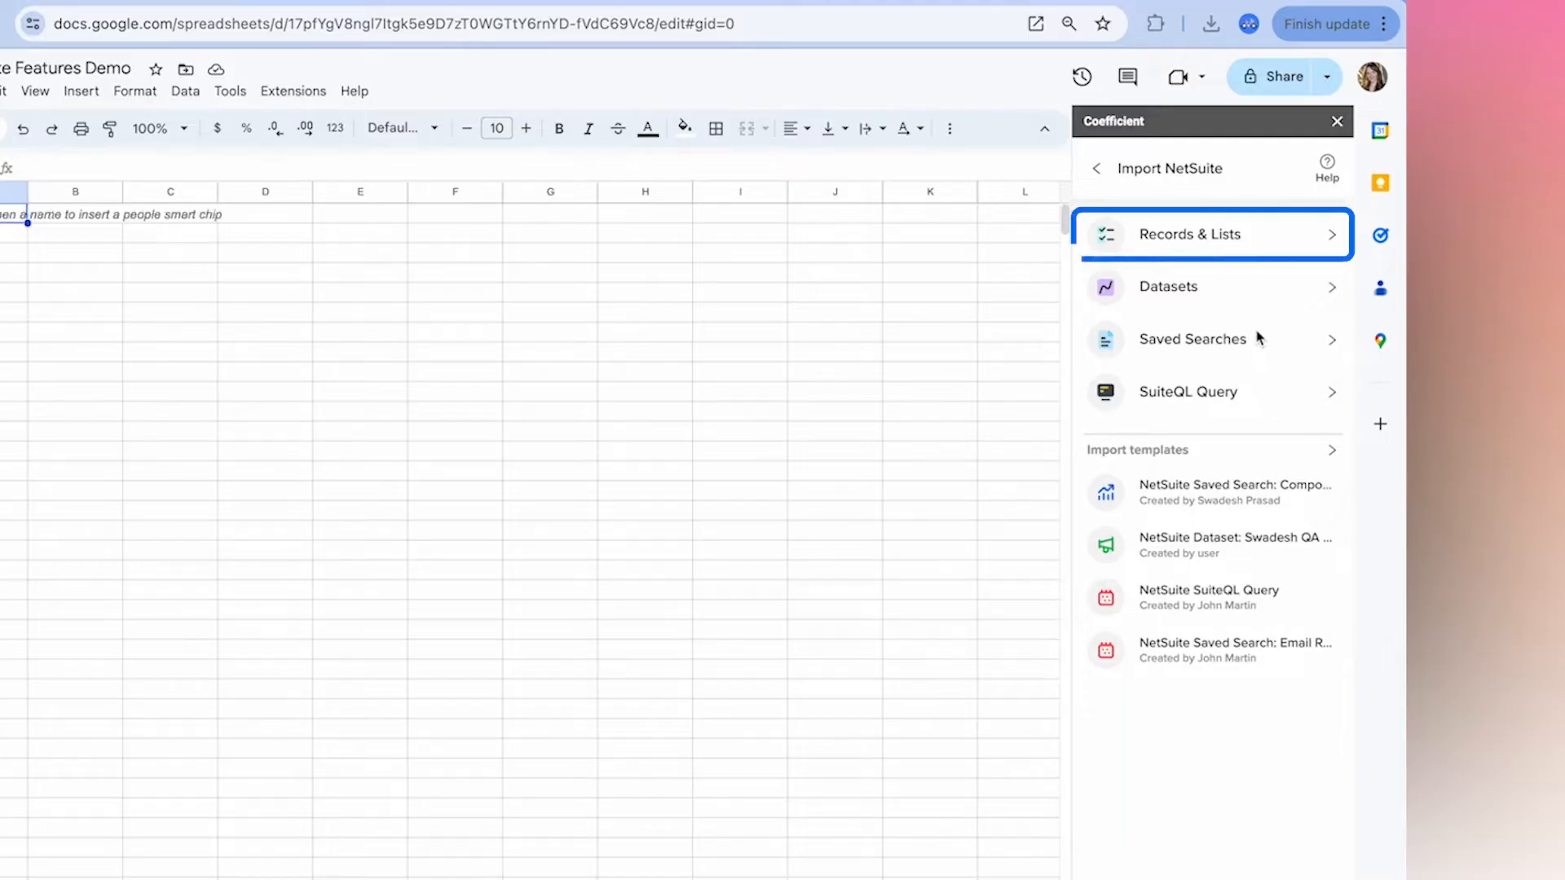
Choose Records & Lists under Import NetSuite in the Coefficient sidebar
left_click(1187, 234)
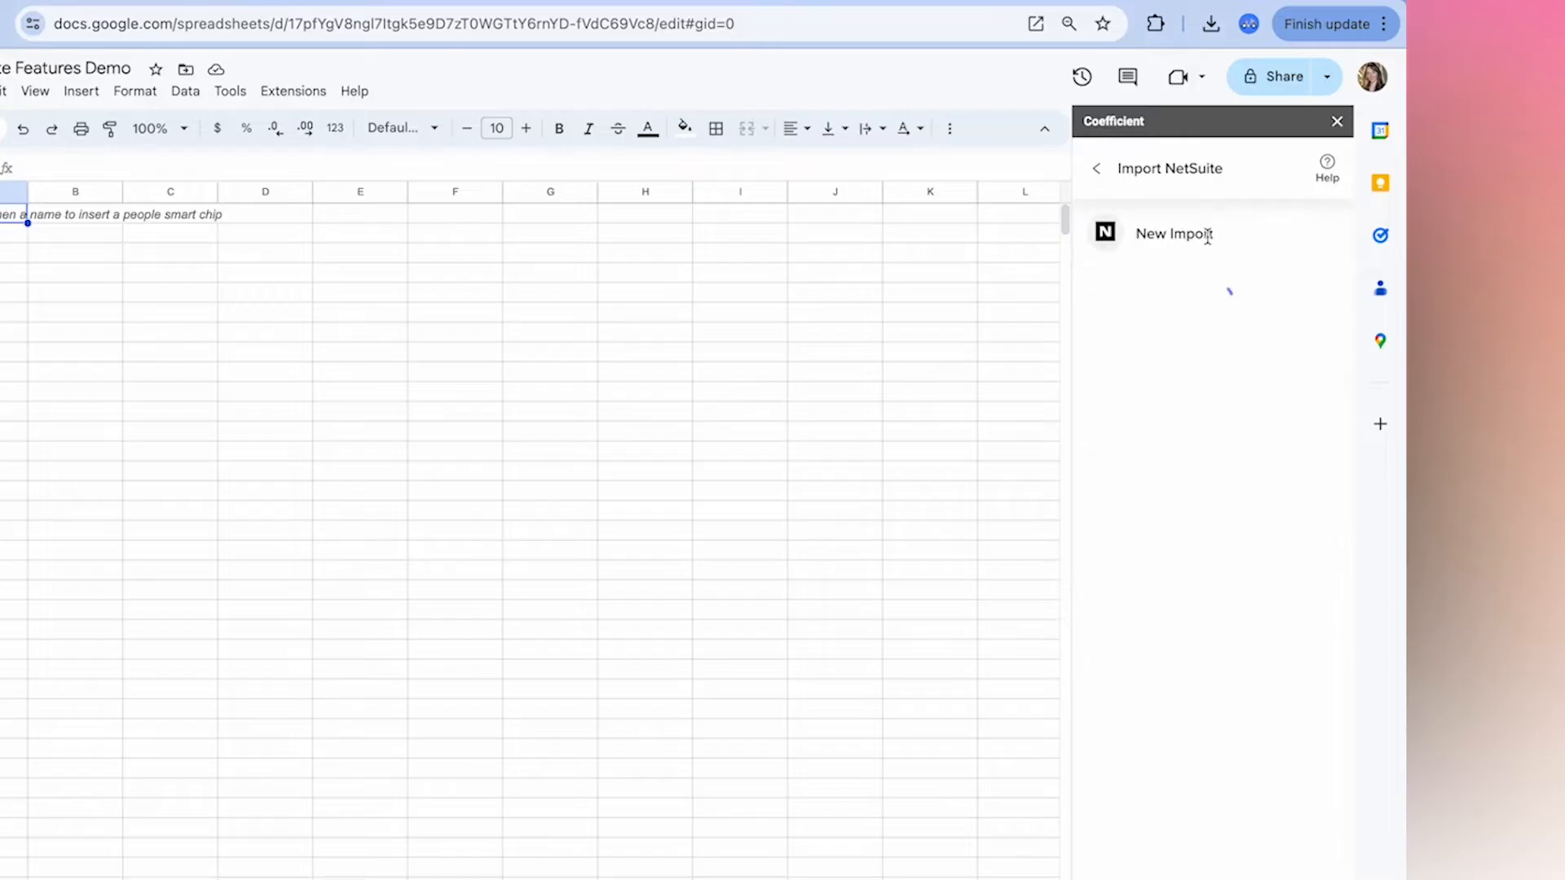
Select the Account record from the NetSuite Records list for a new import
left_click(1174, 234)
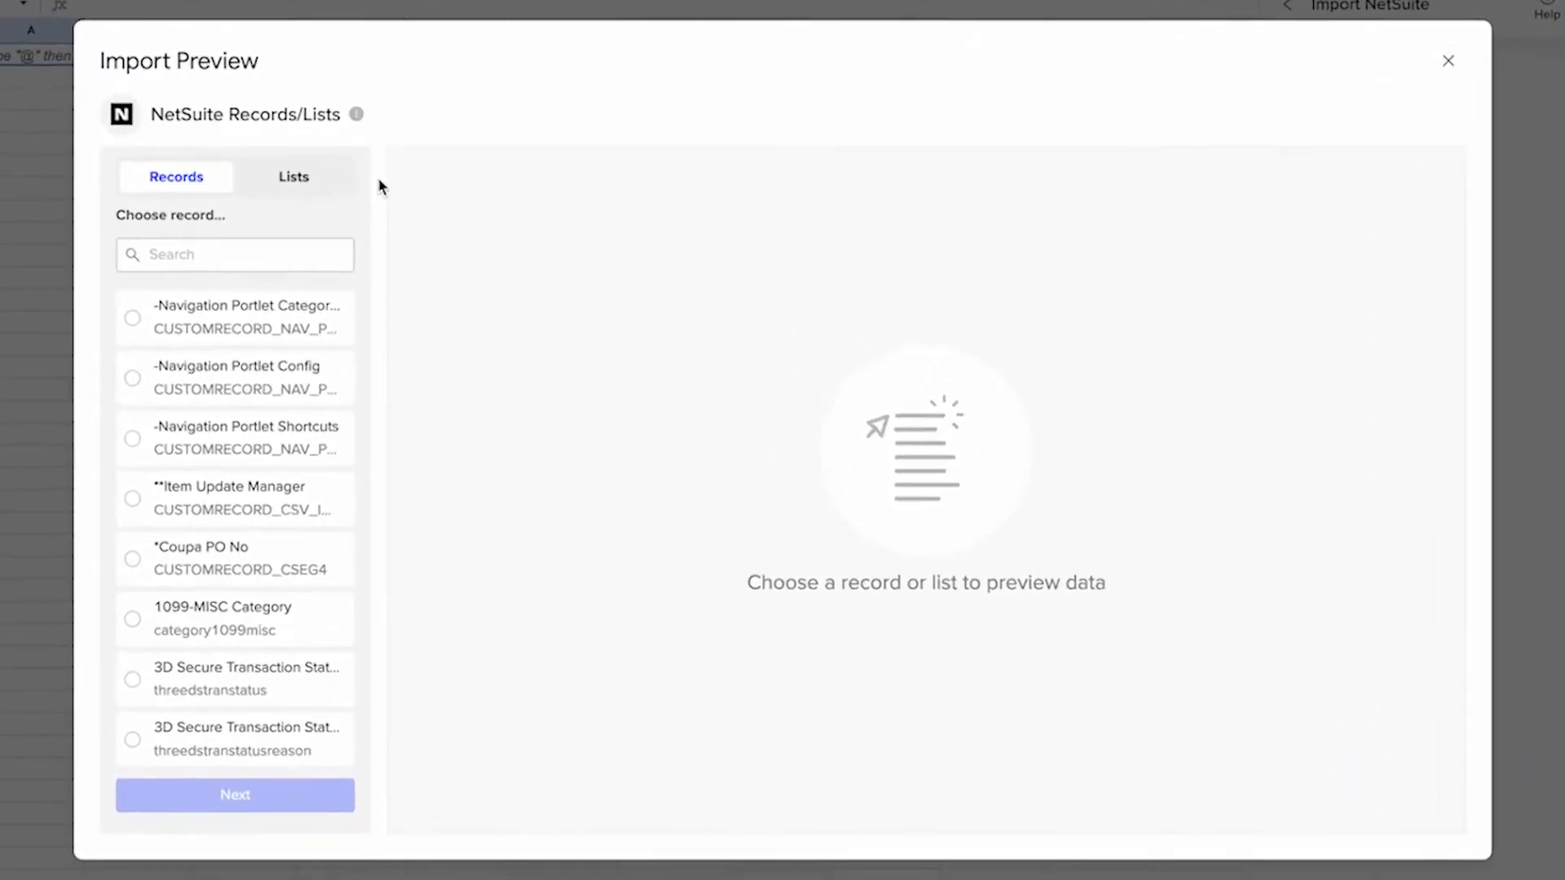
mouse_move(232, 298)
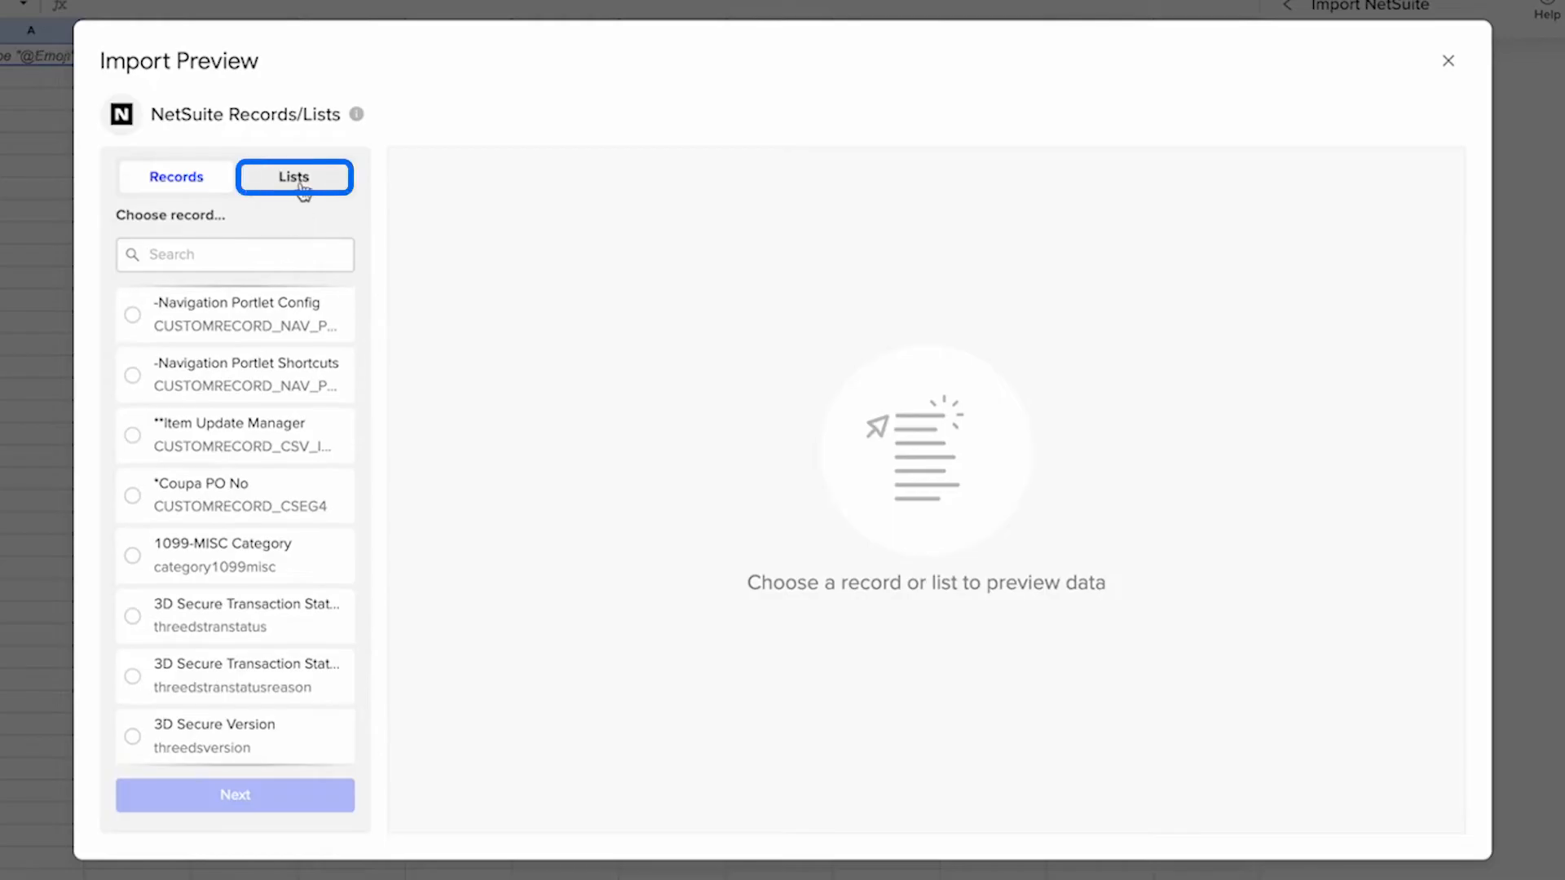
left_click(293, 177)
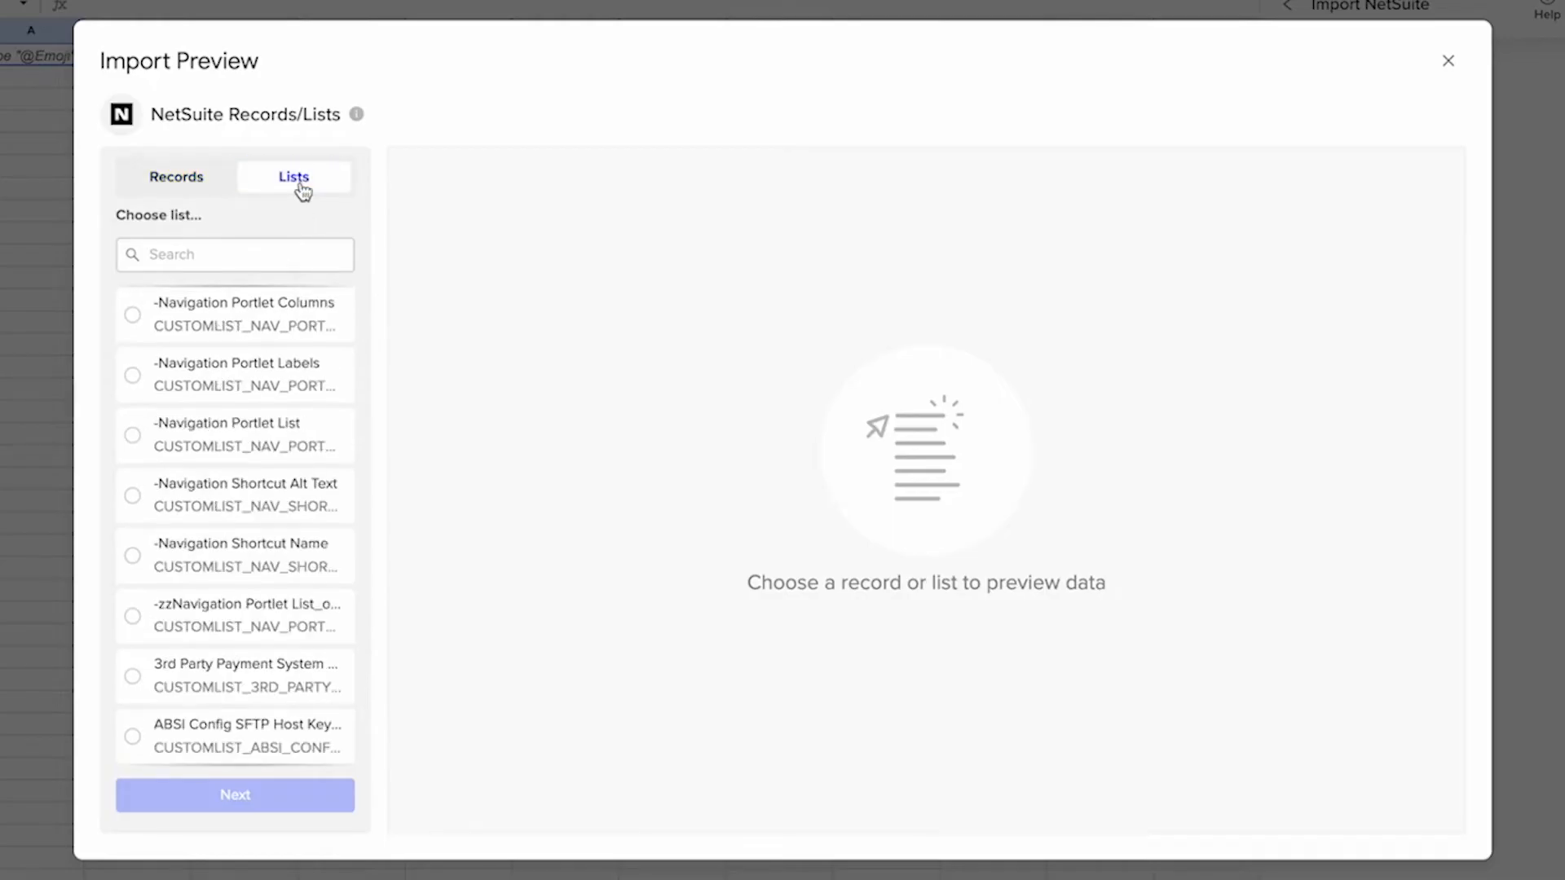
left_click(176, 176)
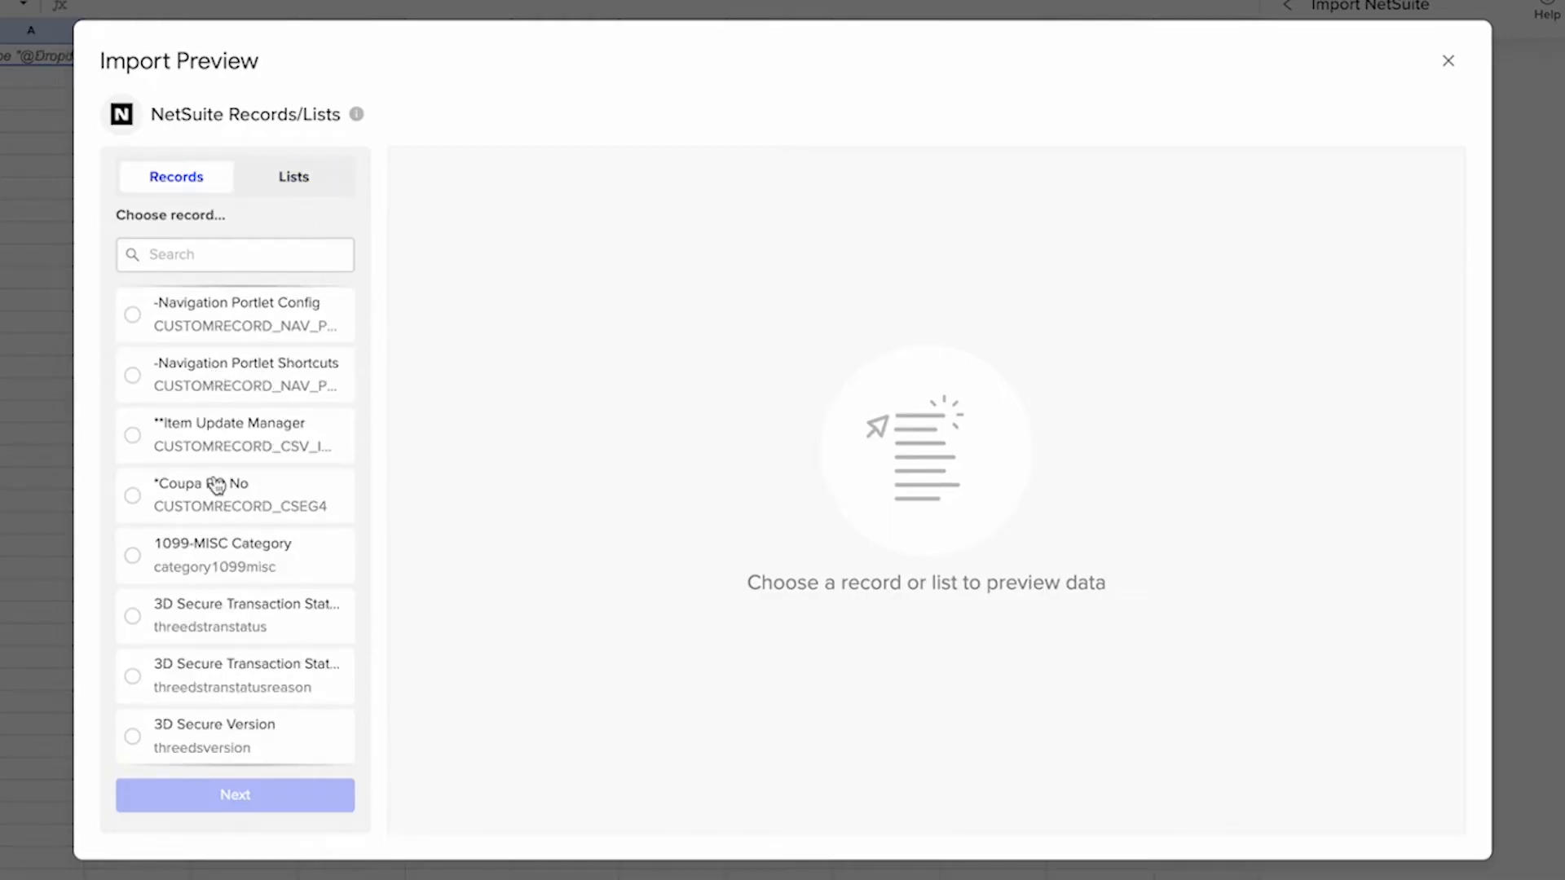
scroll("down", 3)
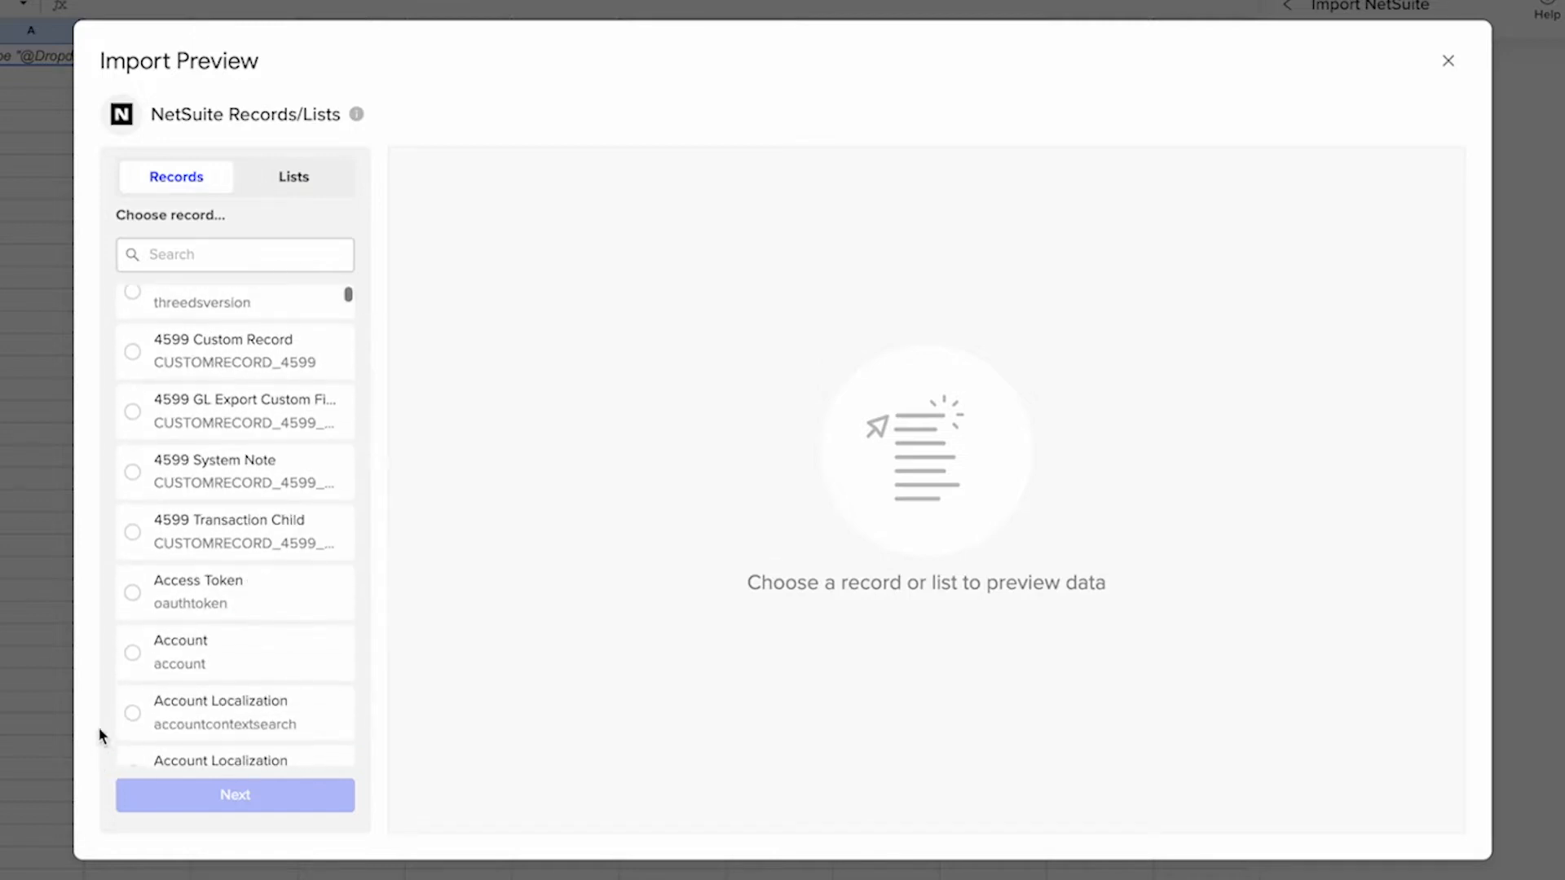
left_click(133, 652)
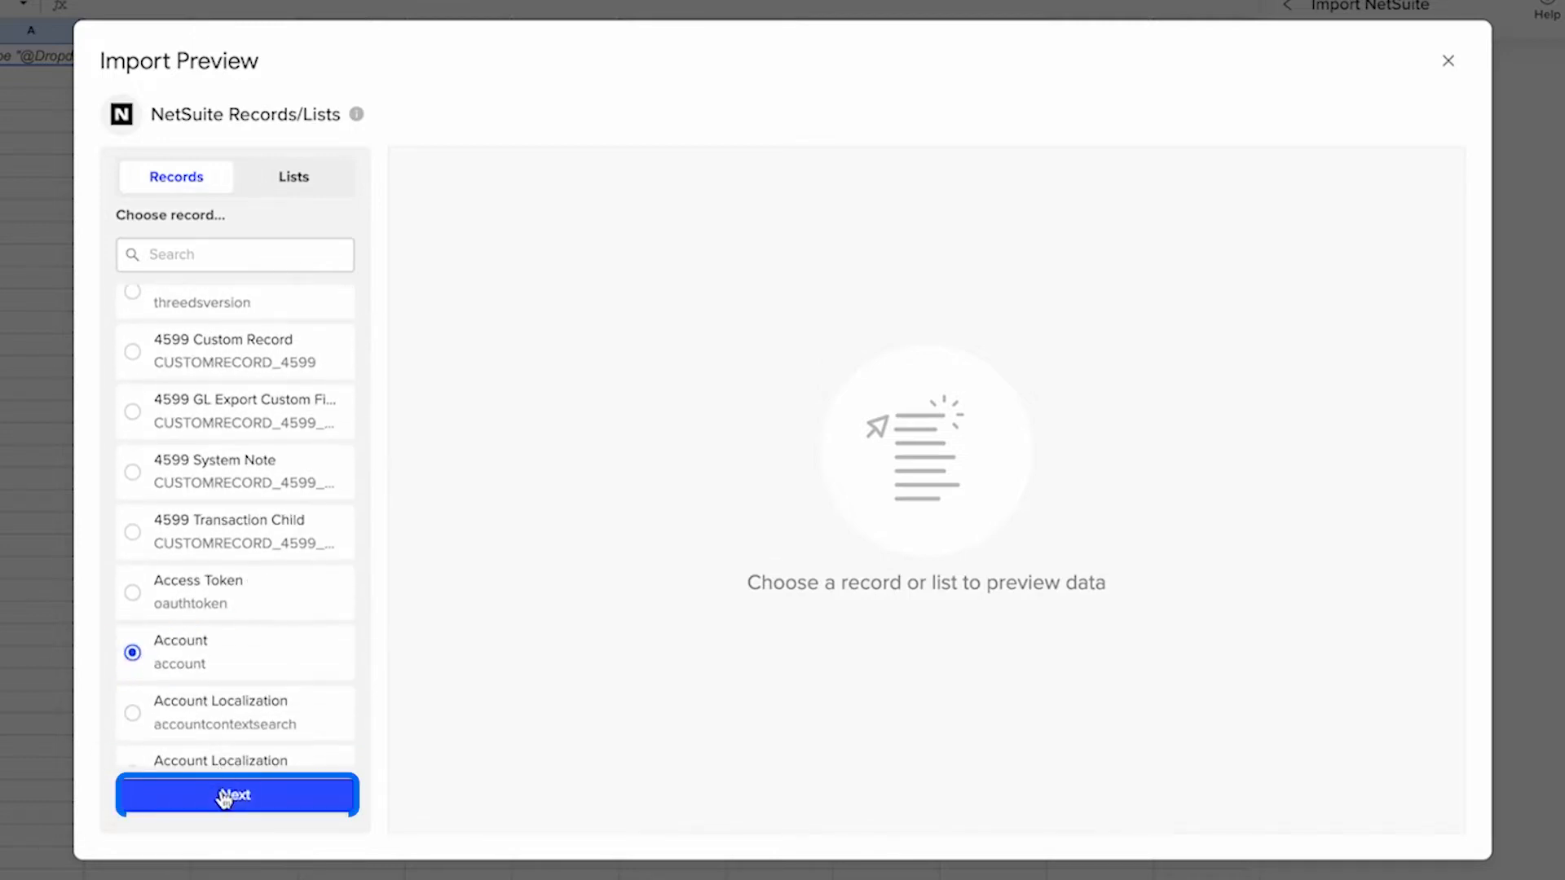
Preview the Account record's 30 fields and import them into the sheet
left_click(236, 795)
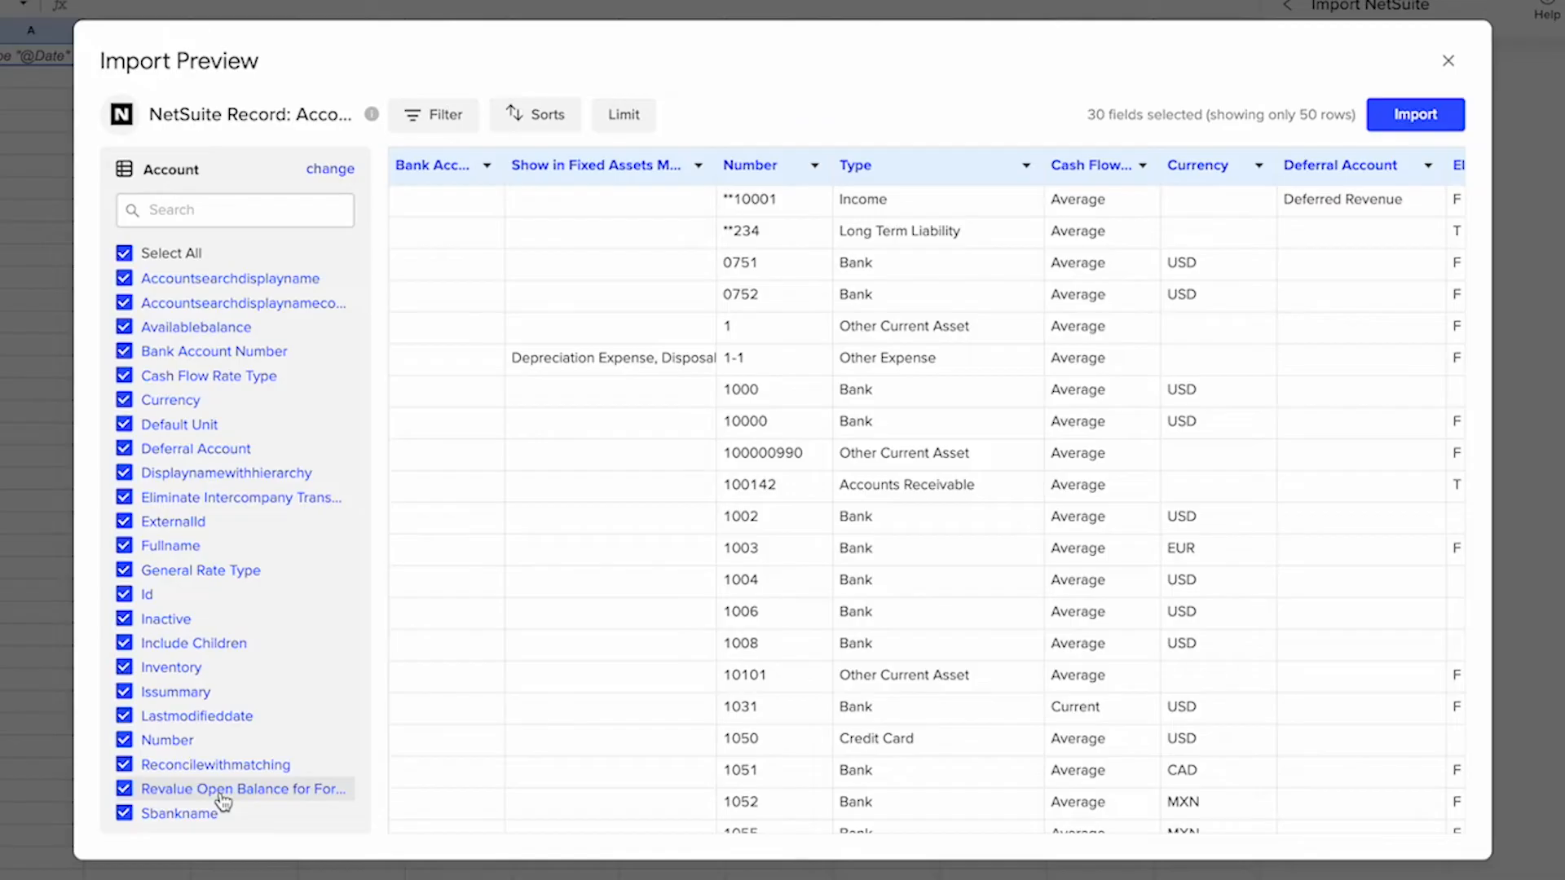
scroll("right", 3)
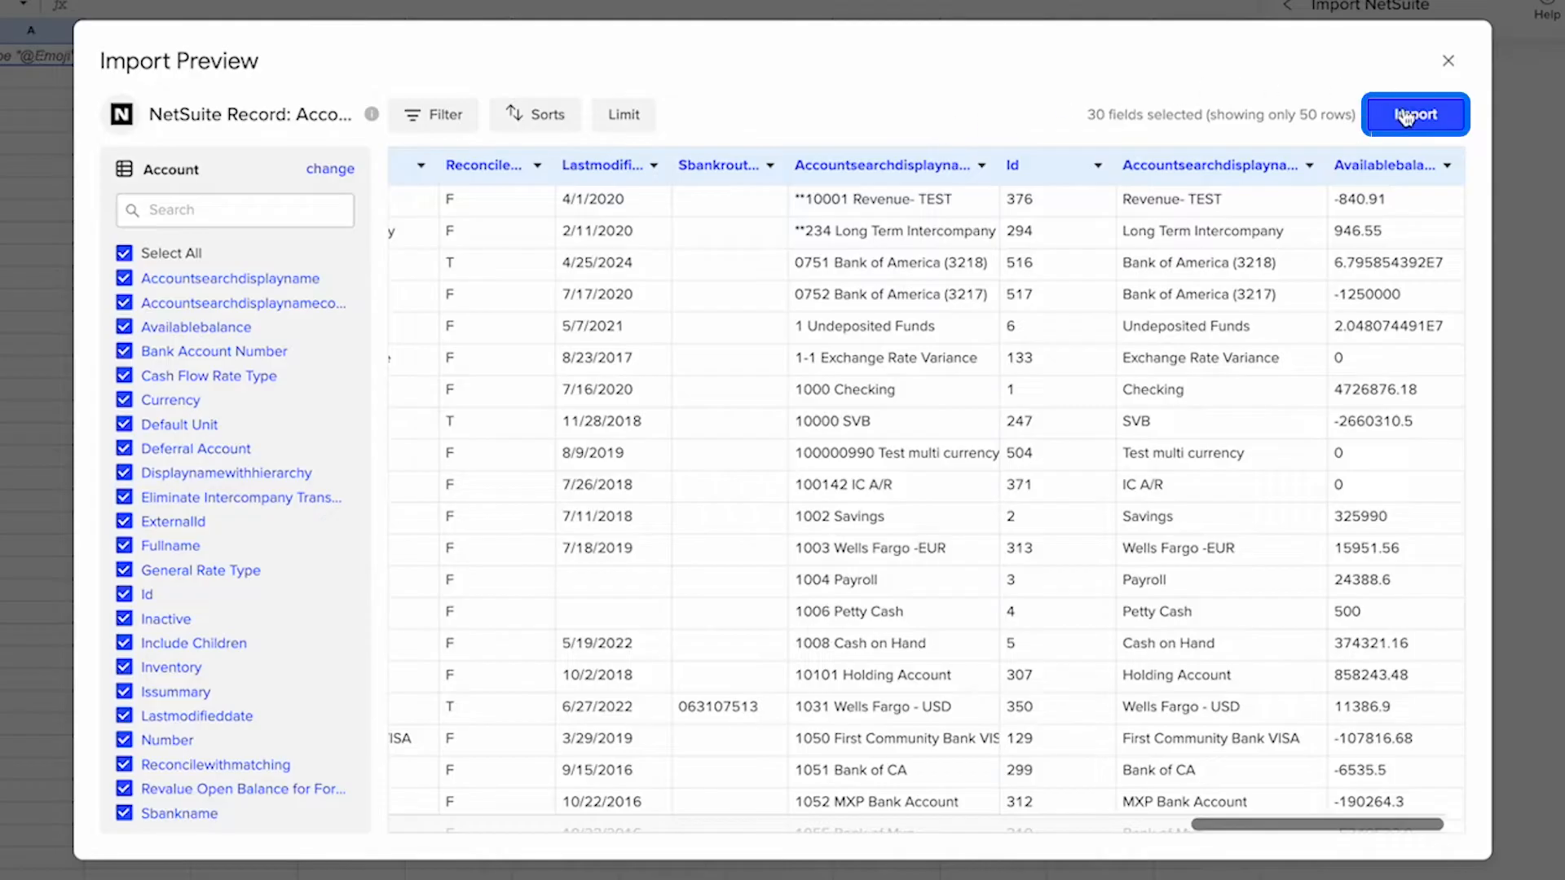
left_click(1414, 114)
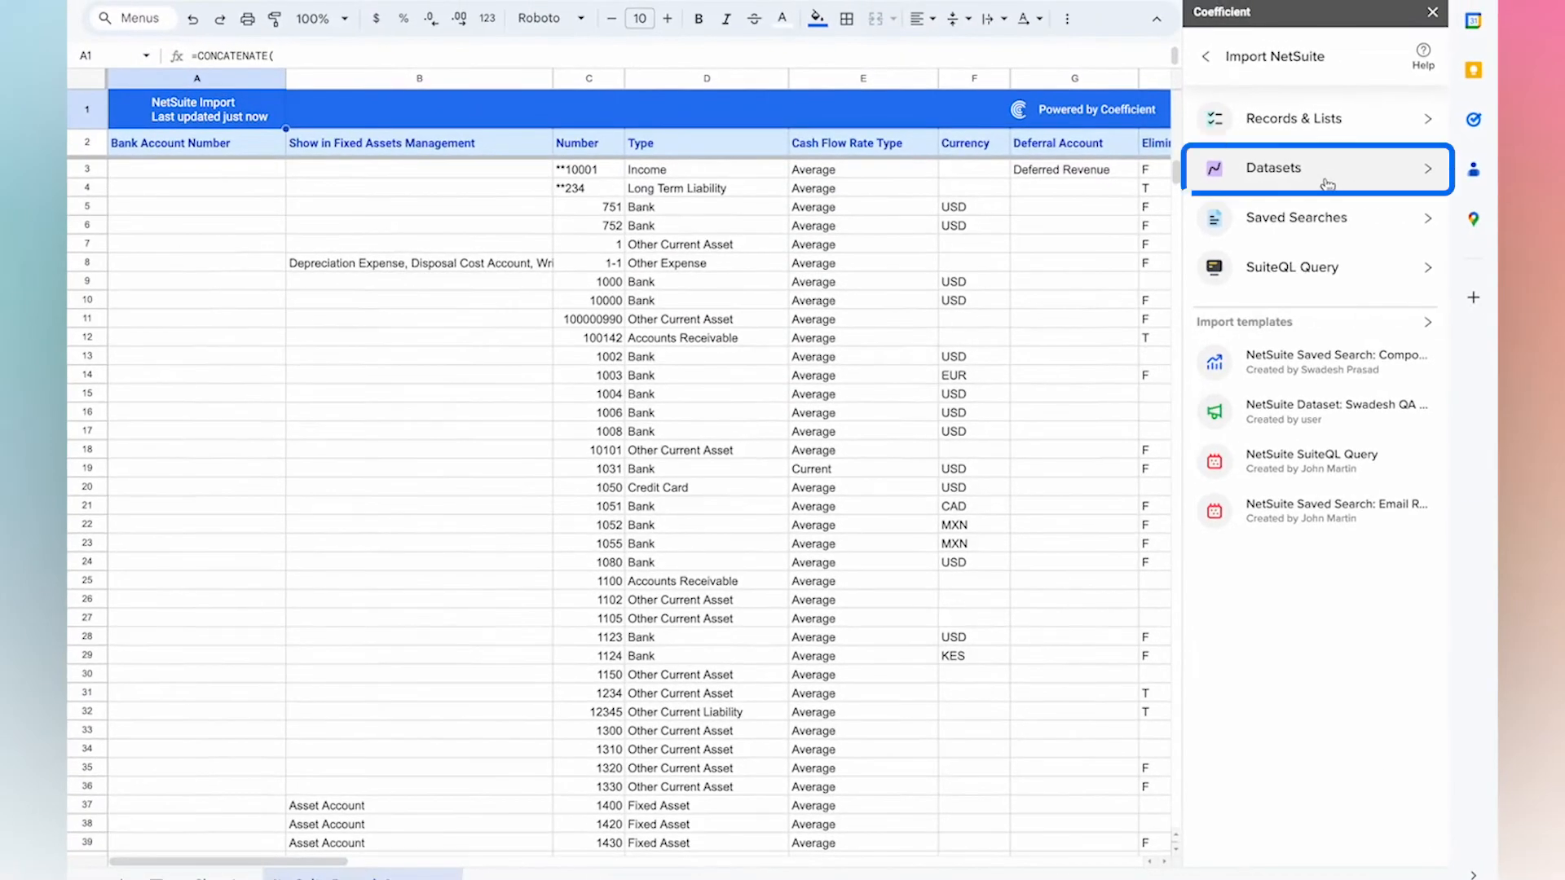
Search NetSuite datasets for 'tran' and select My Transactions (custdataset13)
left_click(1273, 168)
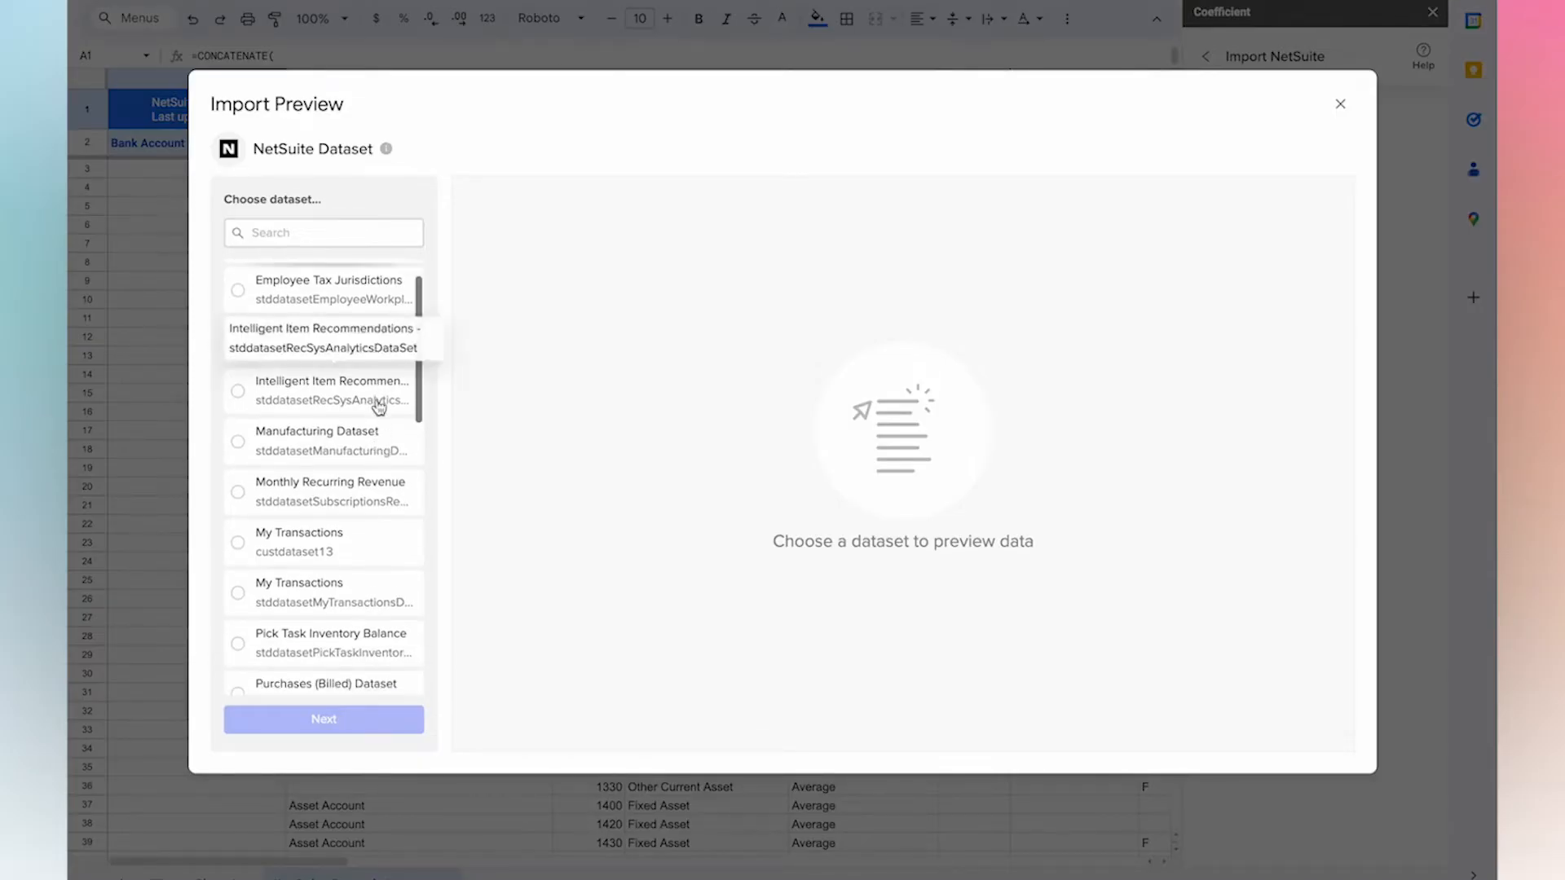
left_click(323, 232)
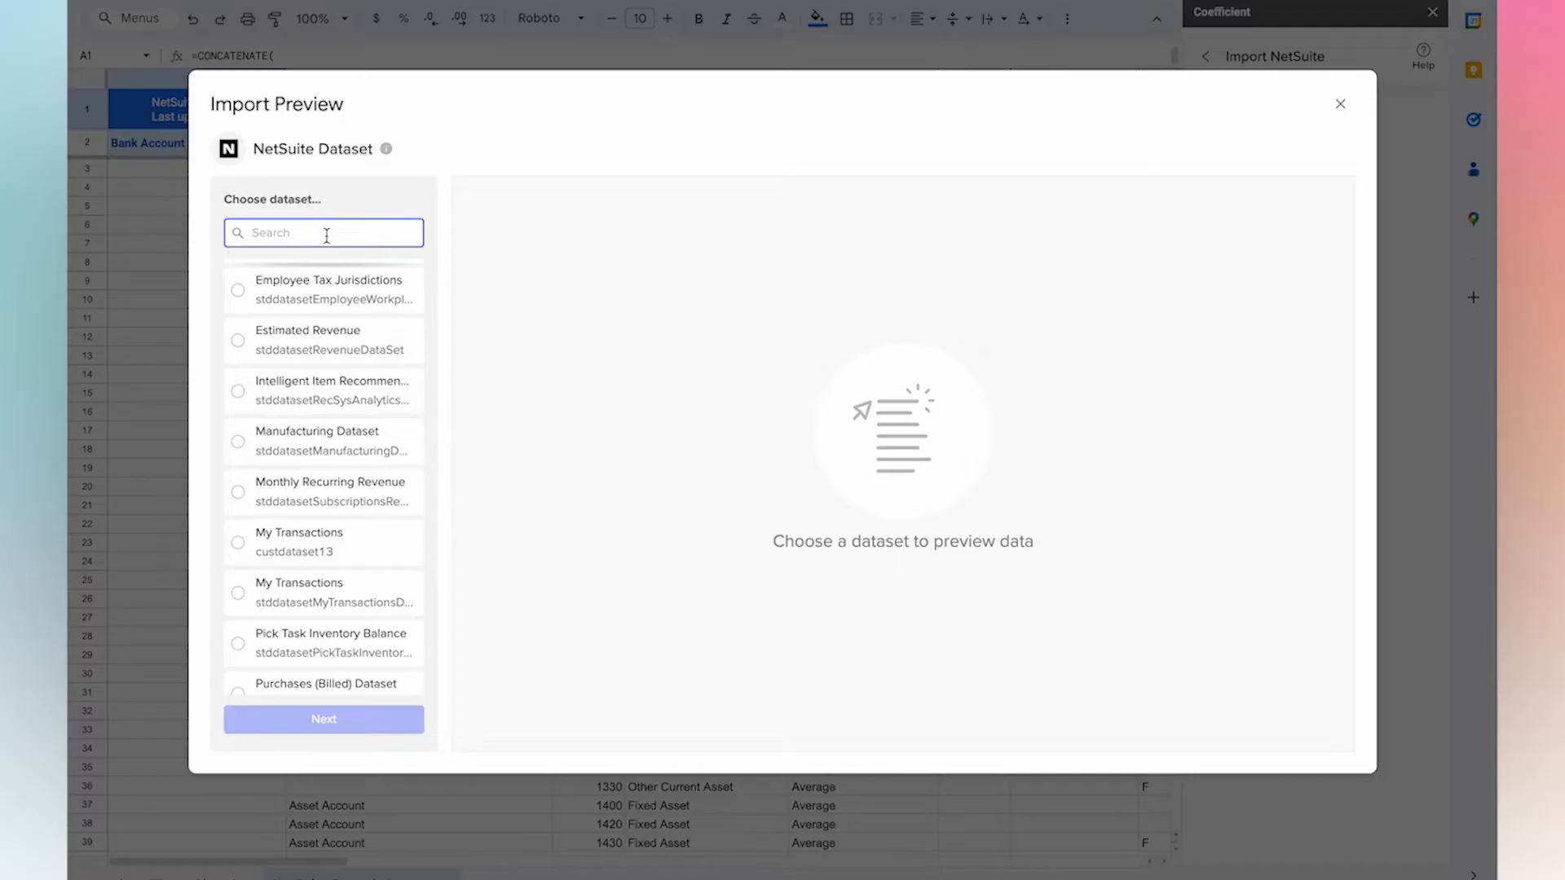
type("tran")
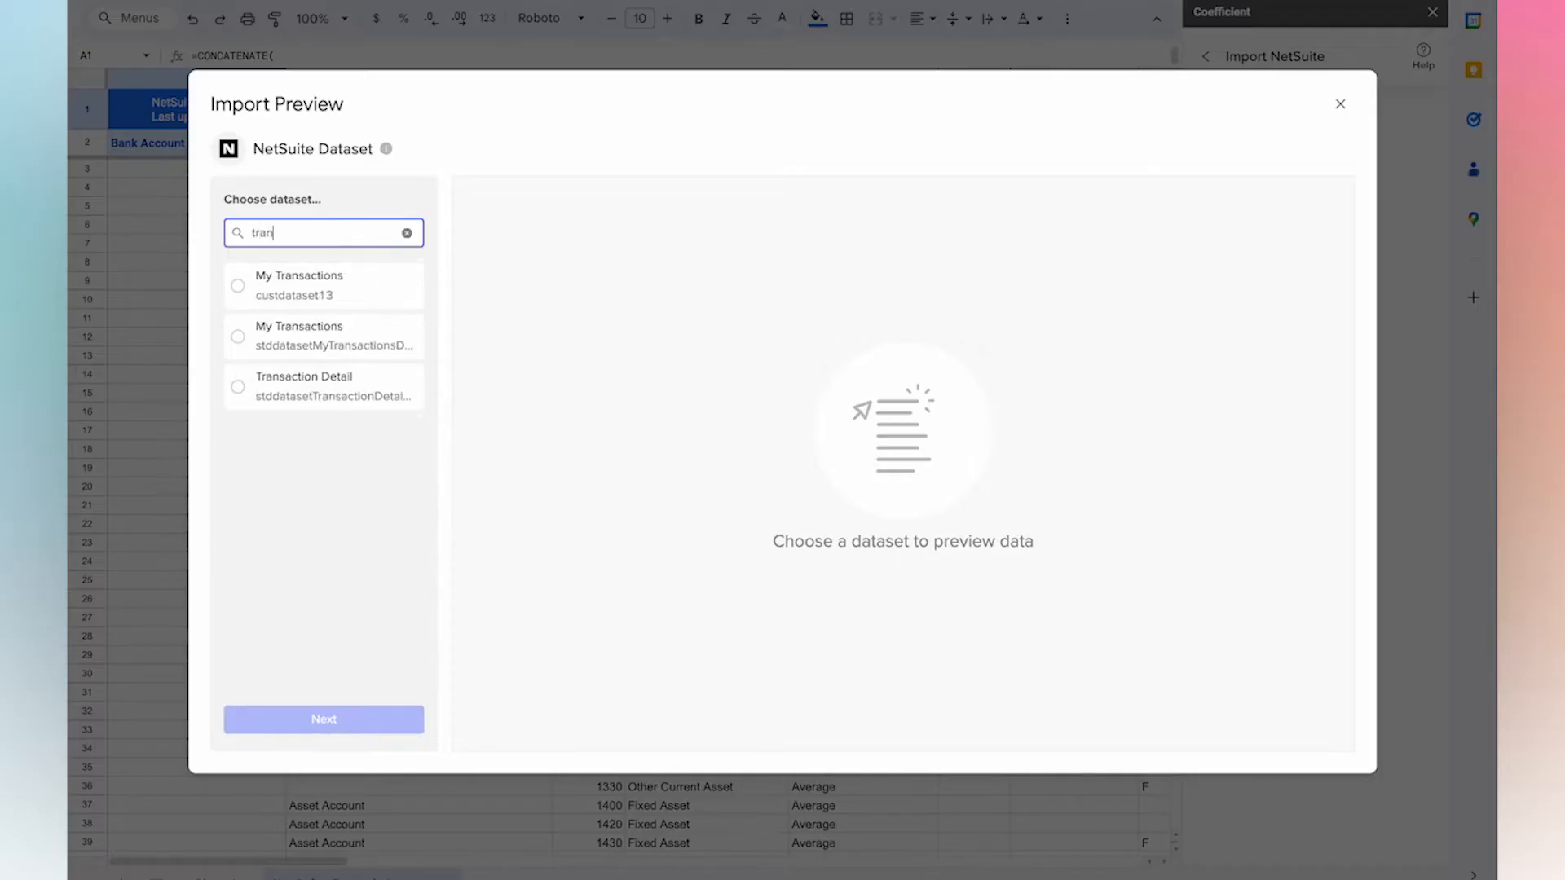
left_click(239, 284)
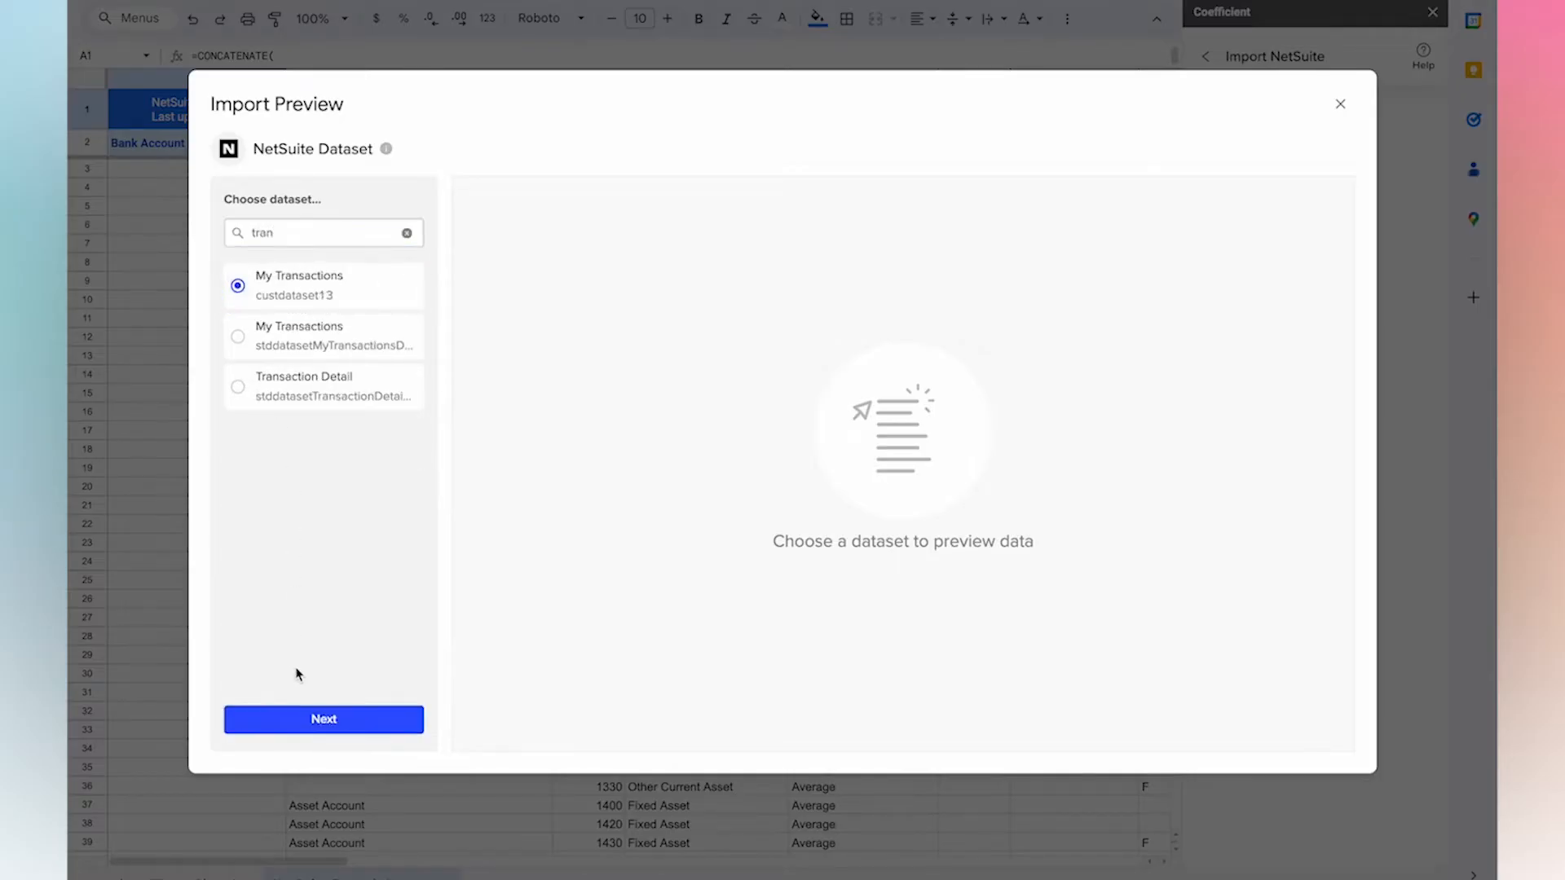
Import My Transactions with eight chosen fields onto a new dataset sheet
left_click(323, 719)
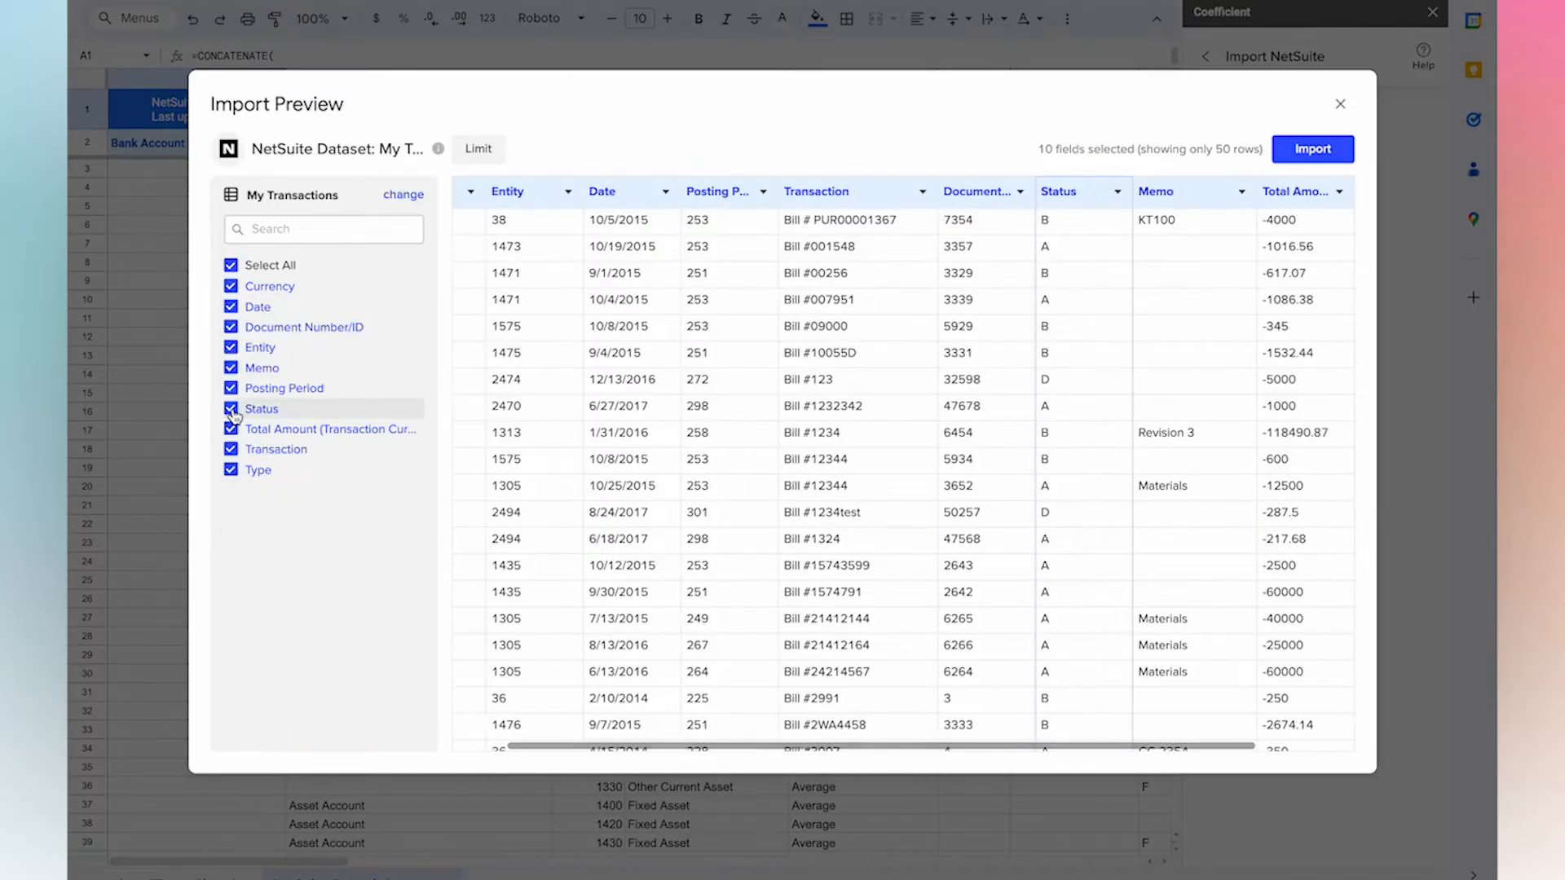
left_click(231, 430)
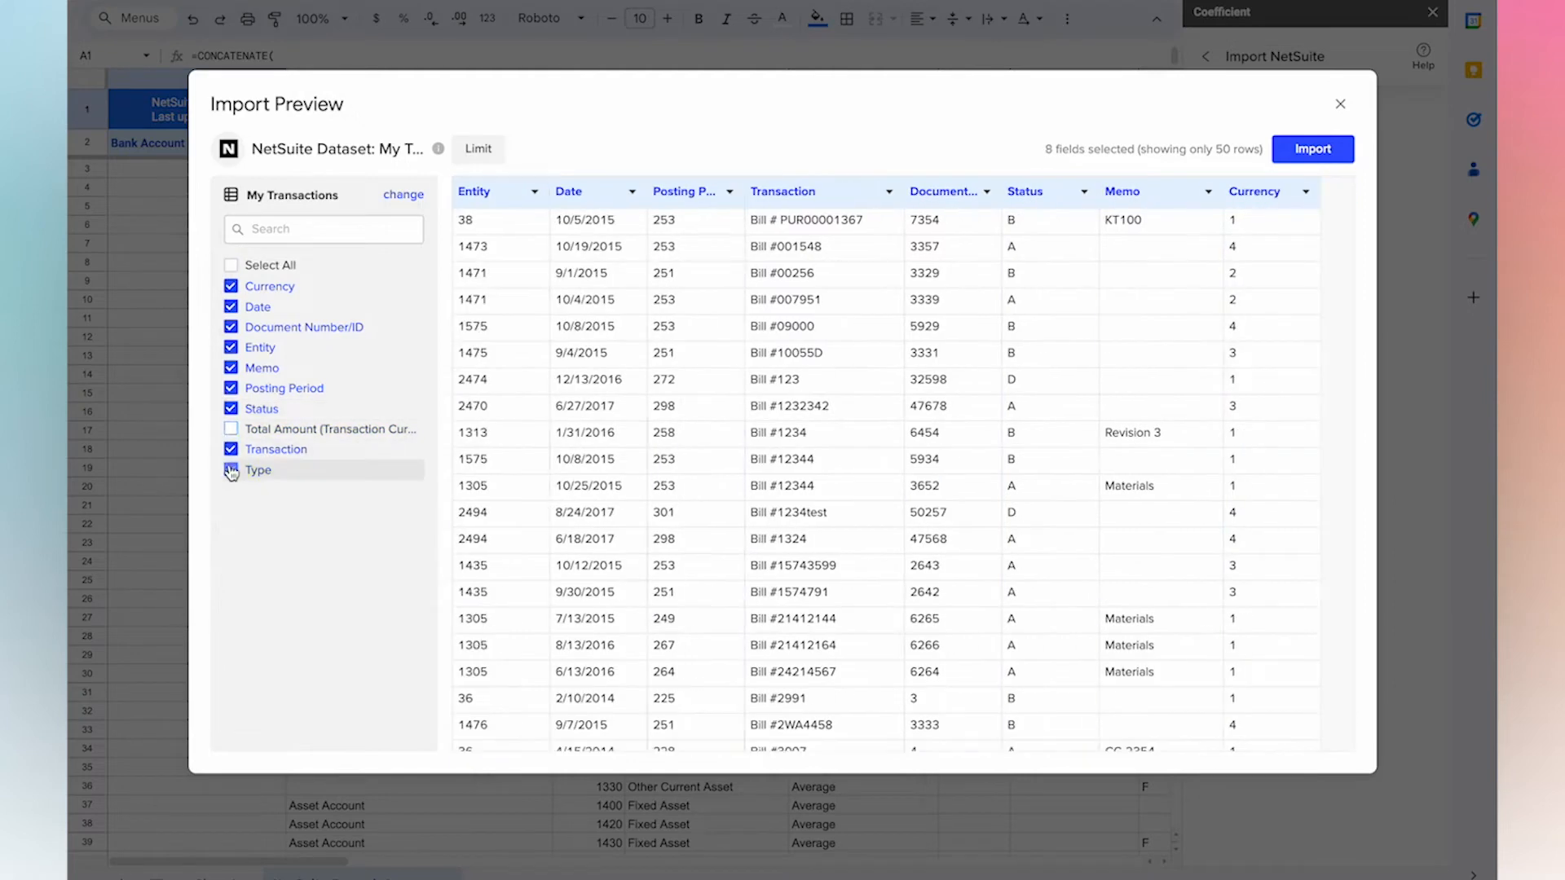
left_click(231, 470)
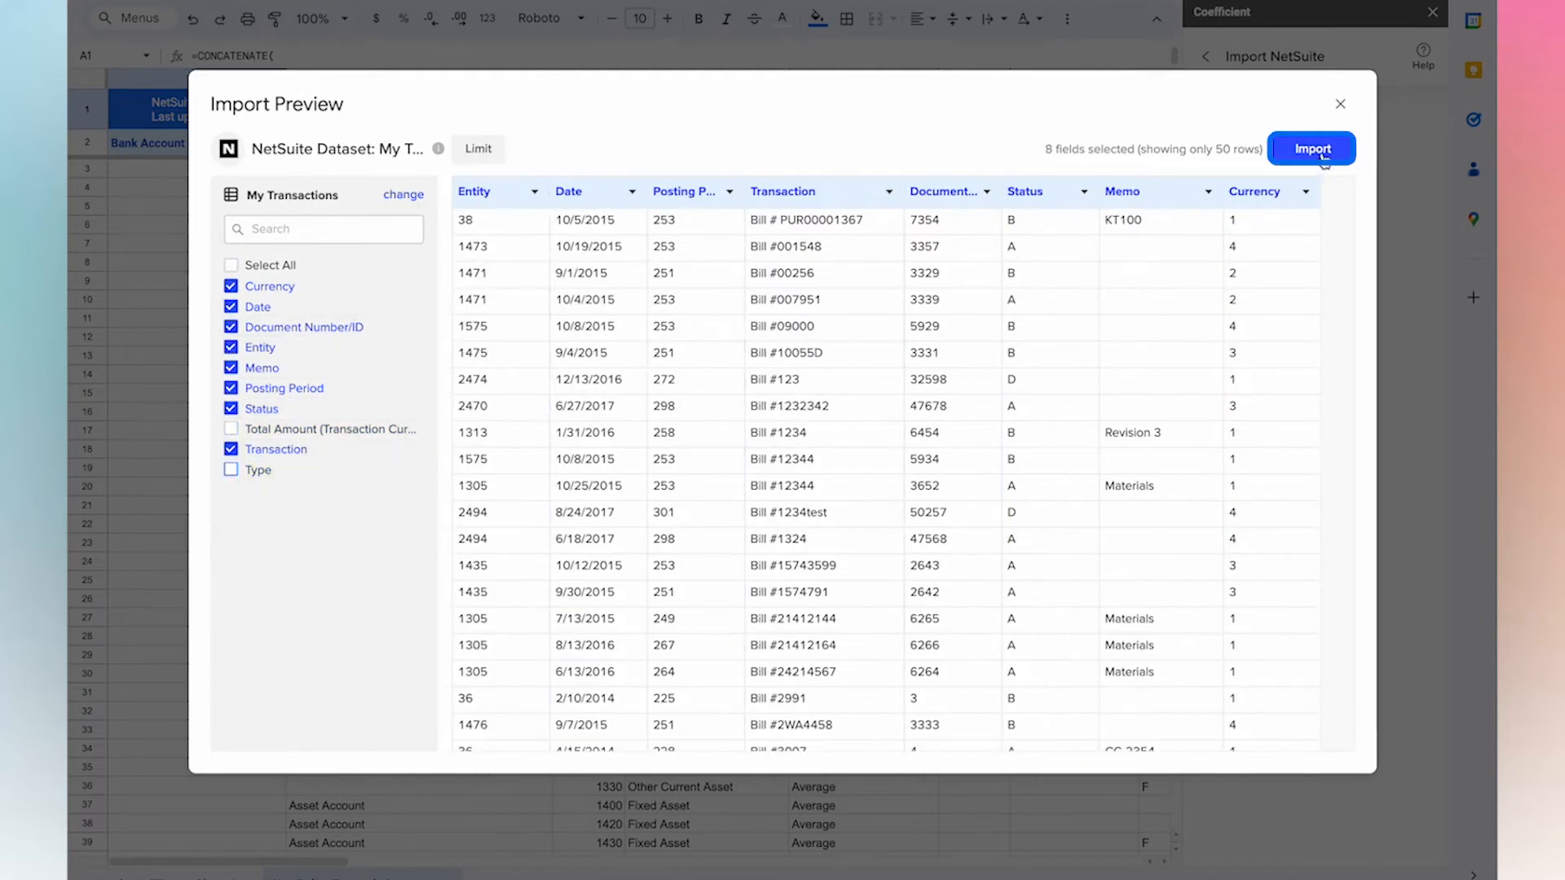
left_click(1311, 148)
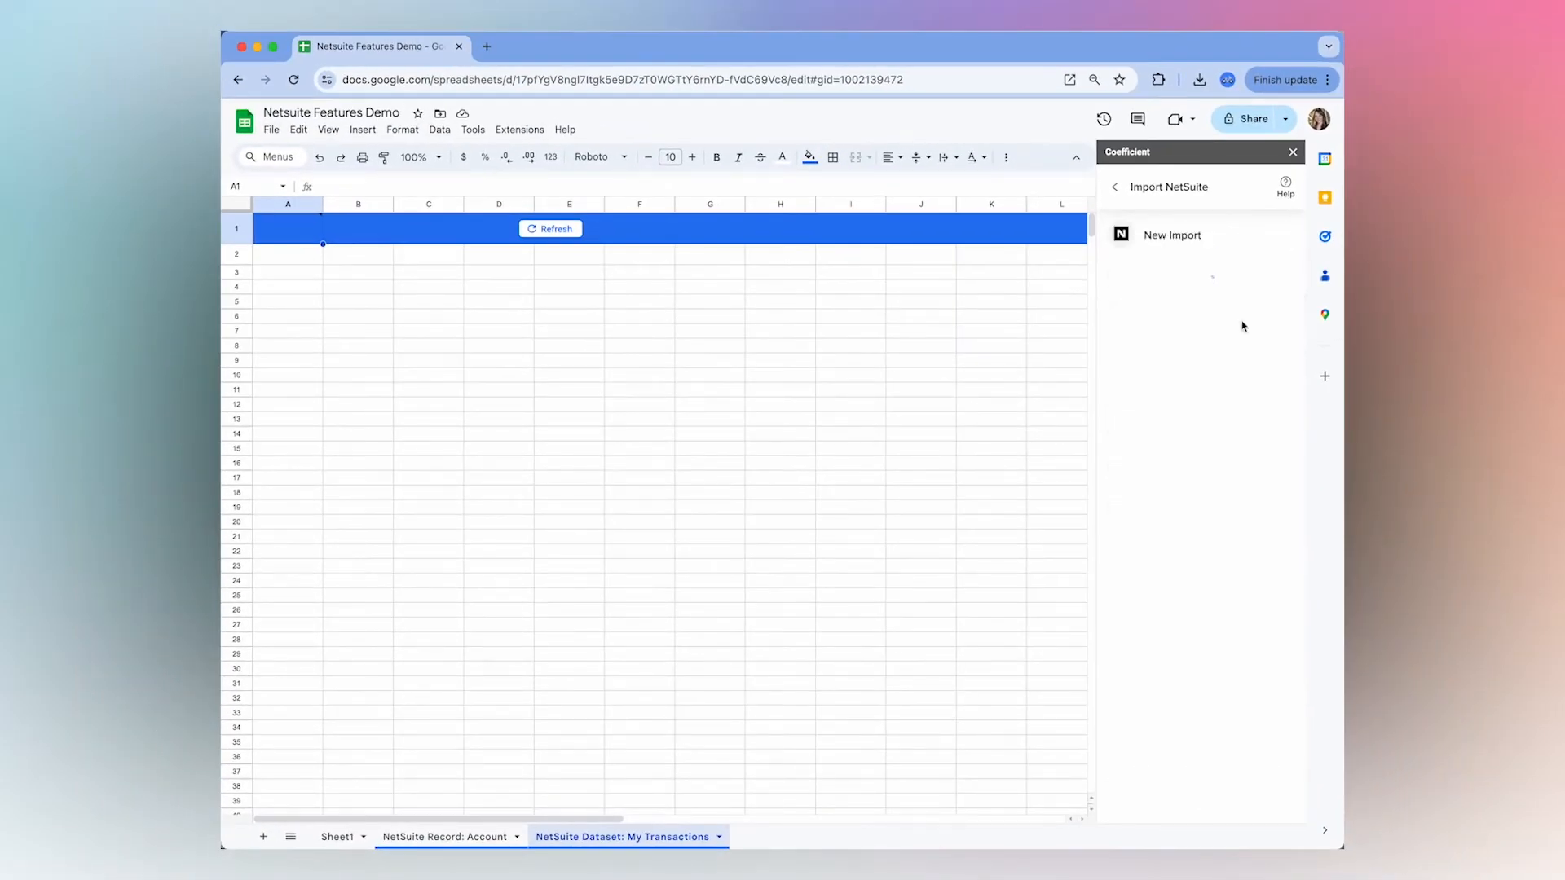
Start a new import and pick the All Prospects saved search via 'all pro'
left_click(1171, 234)
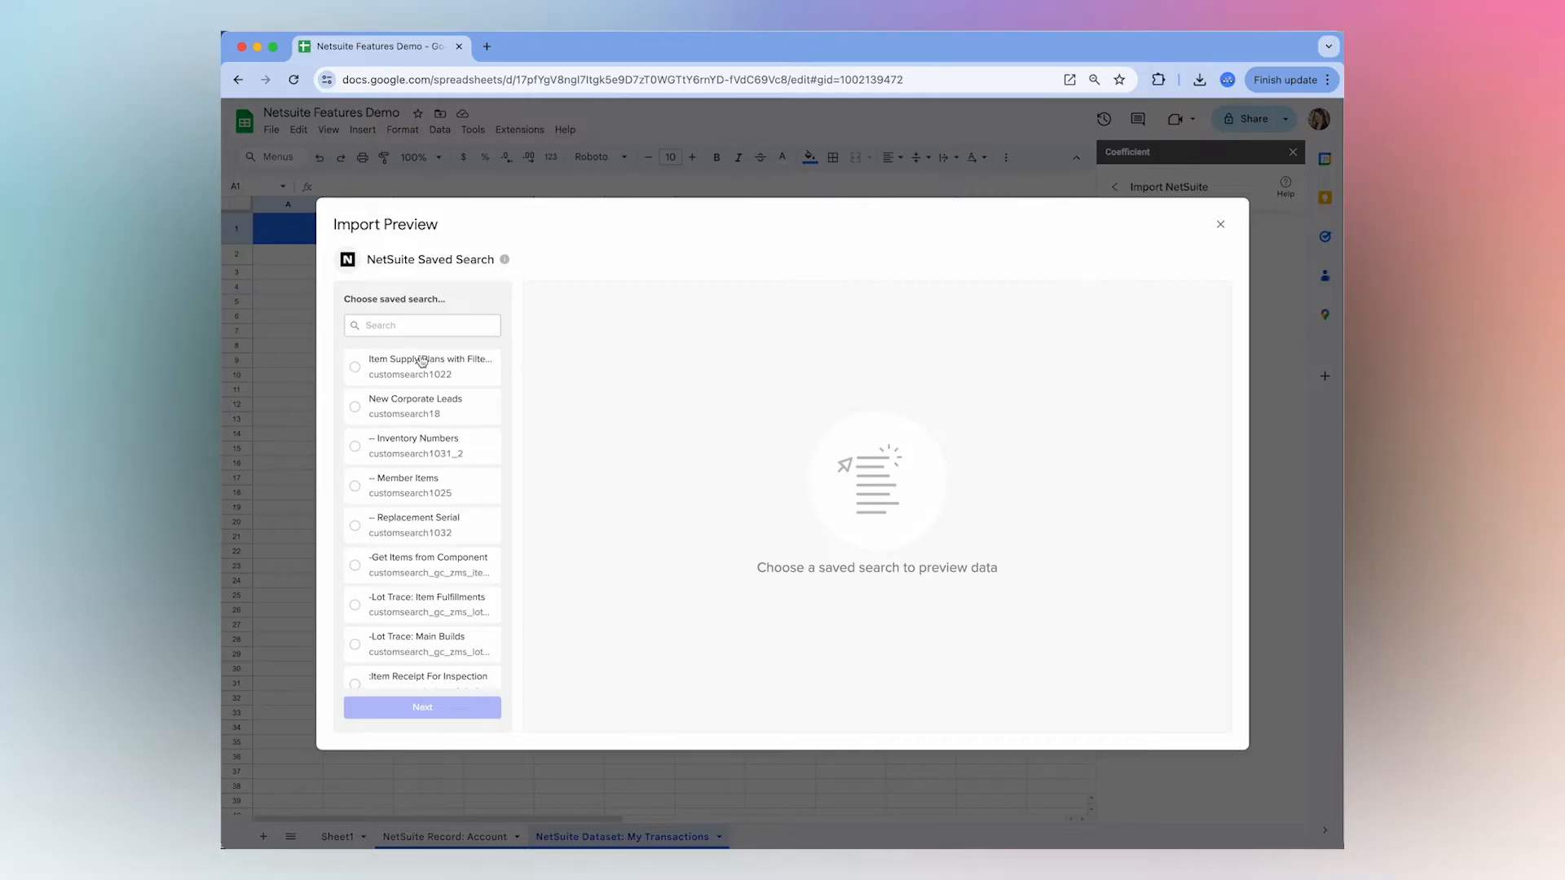
left_click(421, 324)
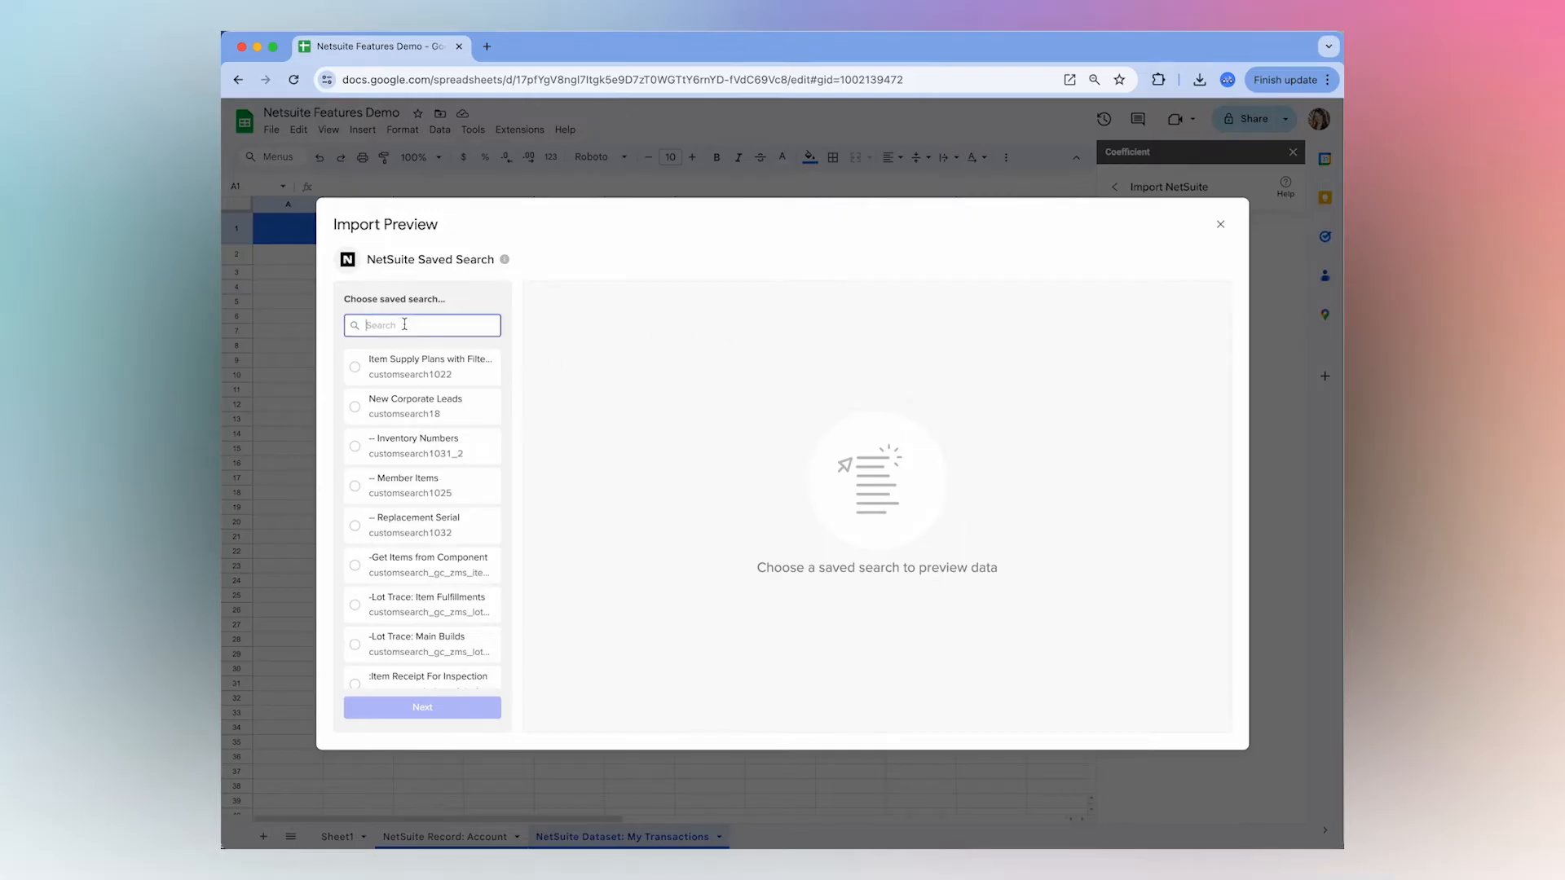
type("all pro")
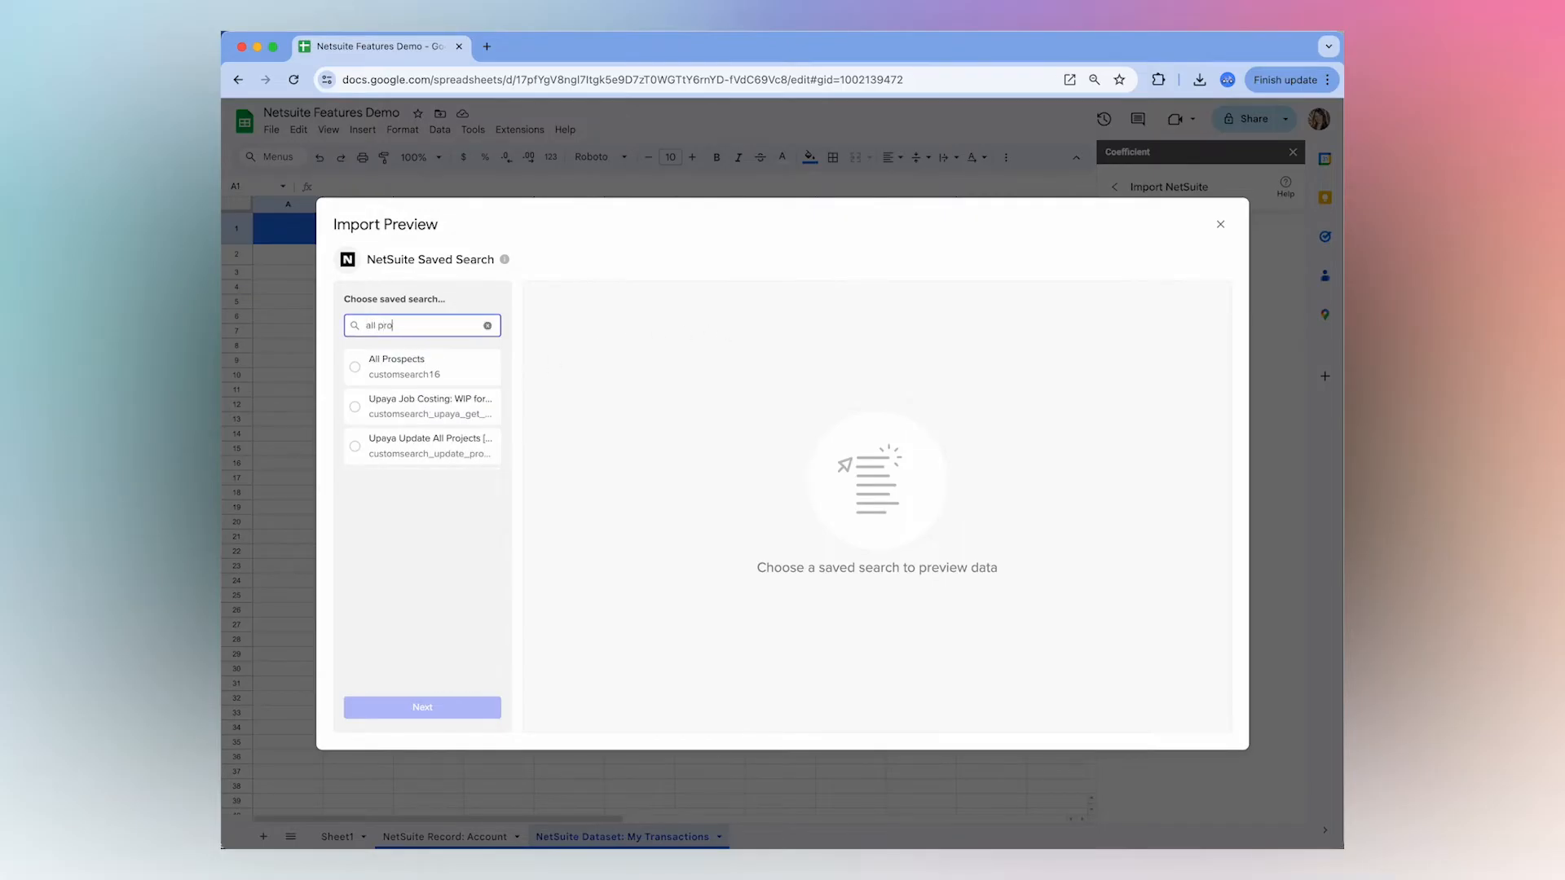
left_click(354, 366)
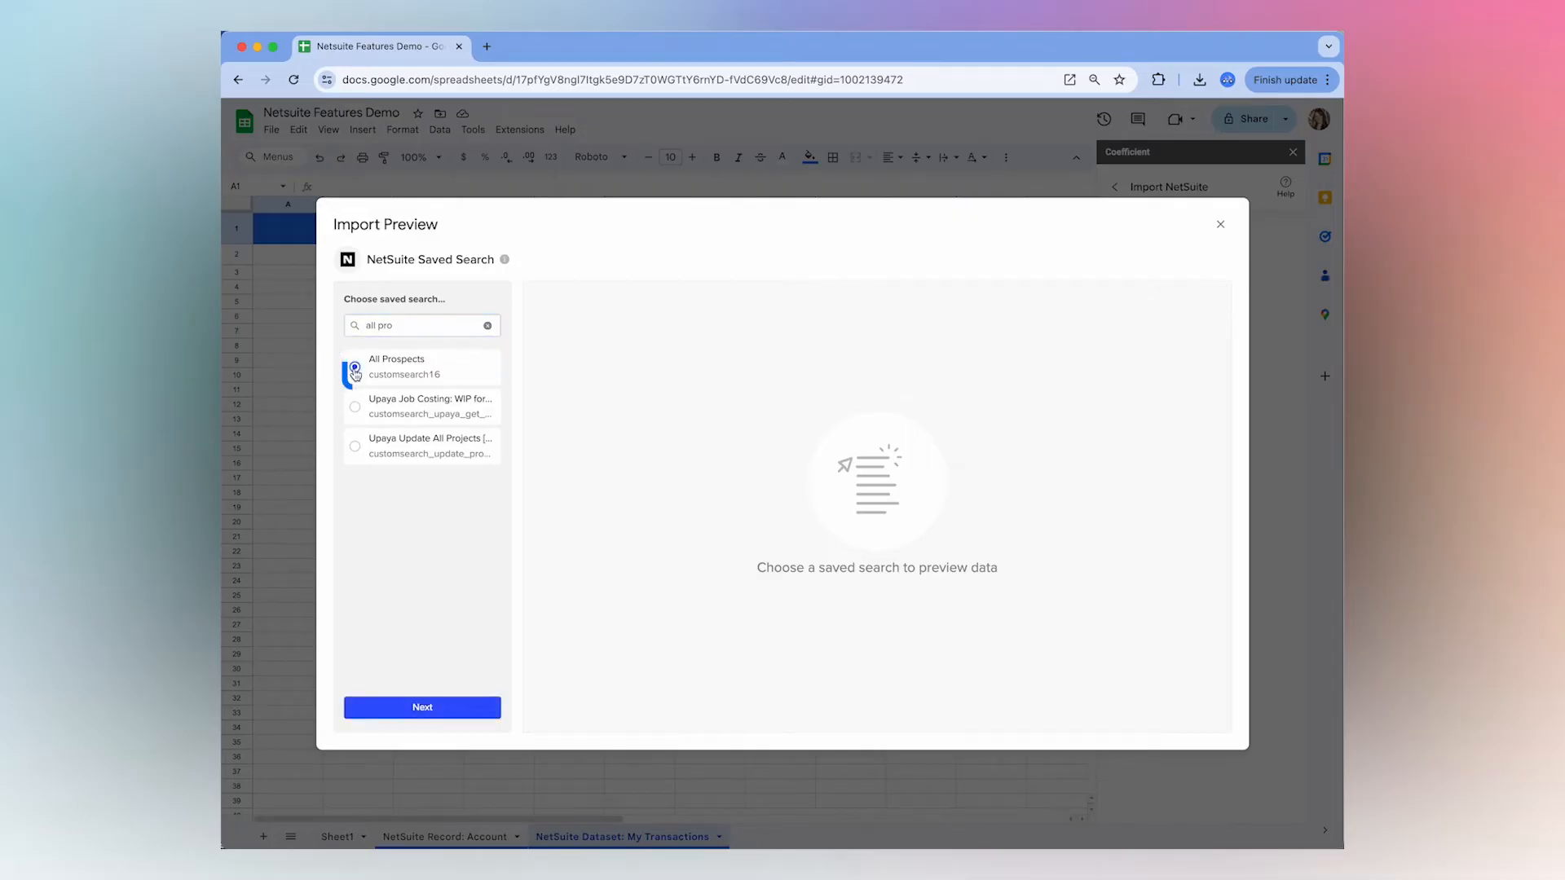
left_click(355, 368)
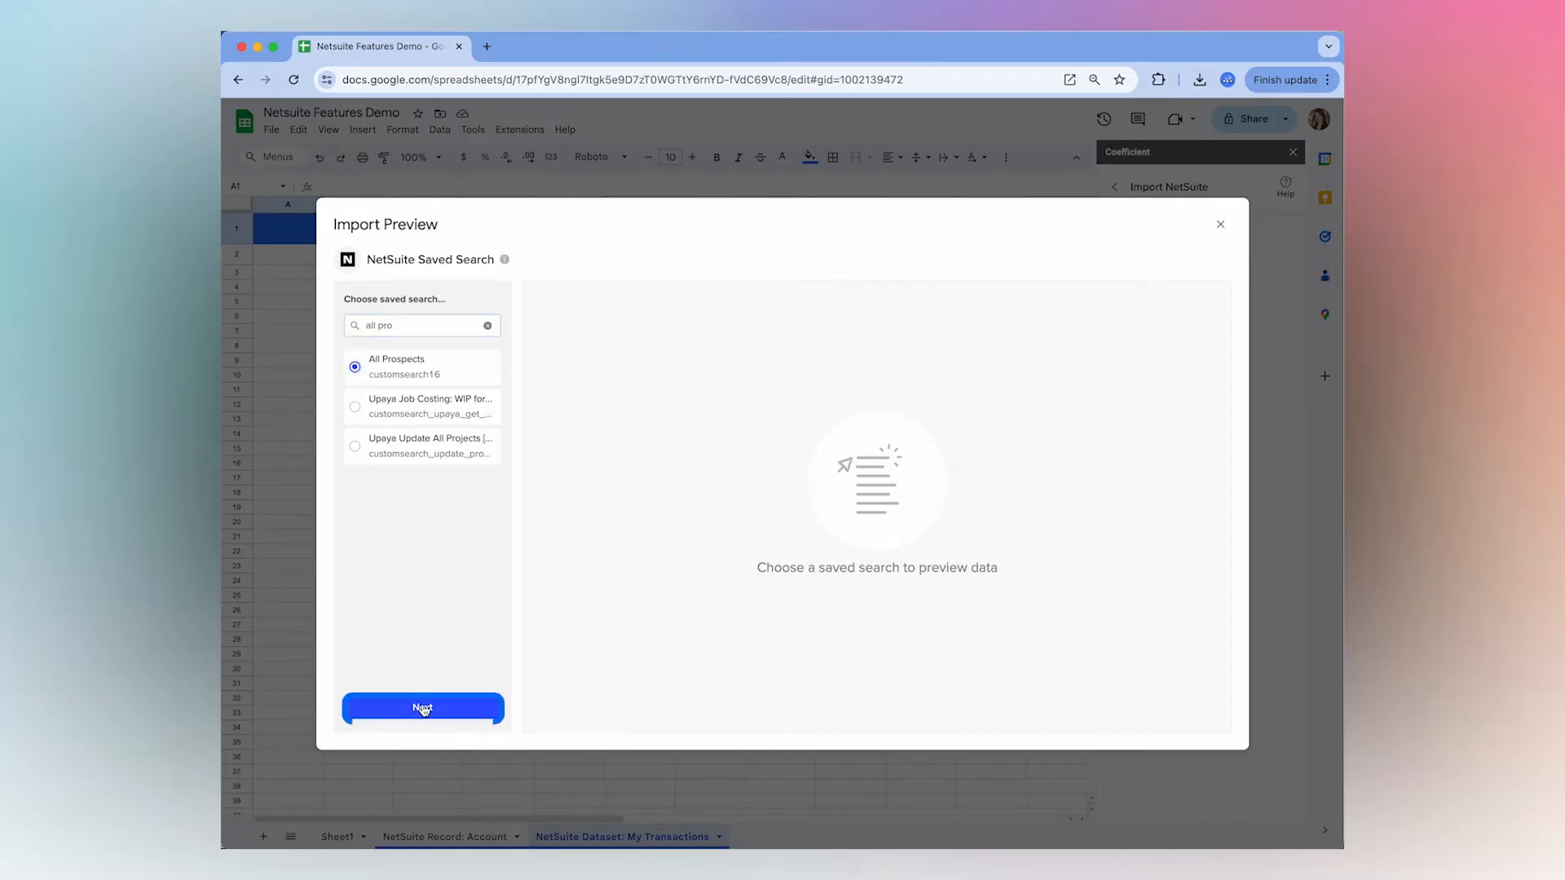
Include Id and all seven prospect fields, then import them
left_click(422, 708)
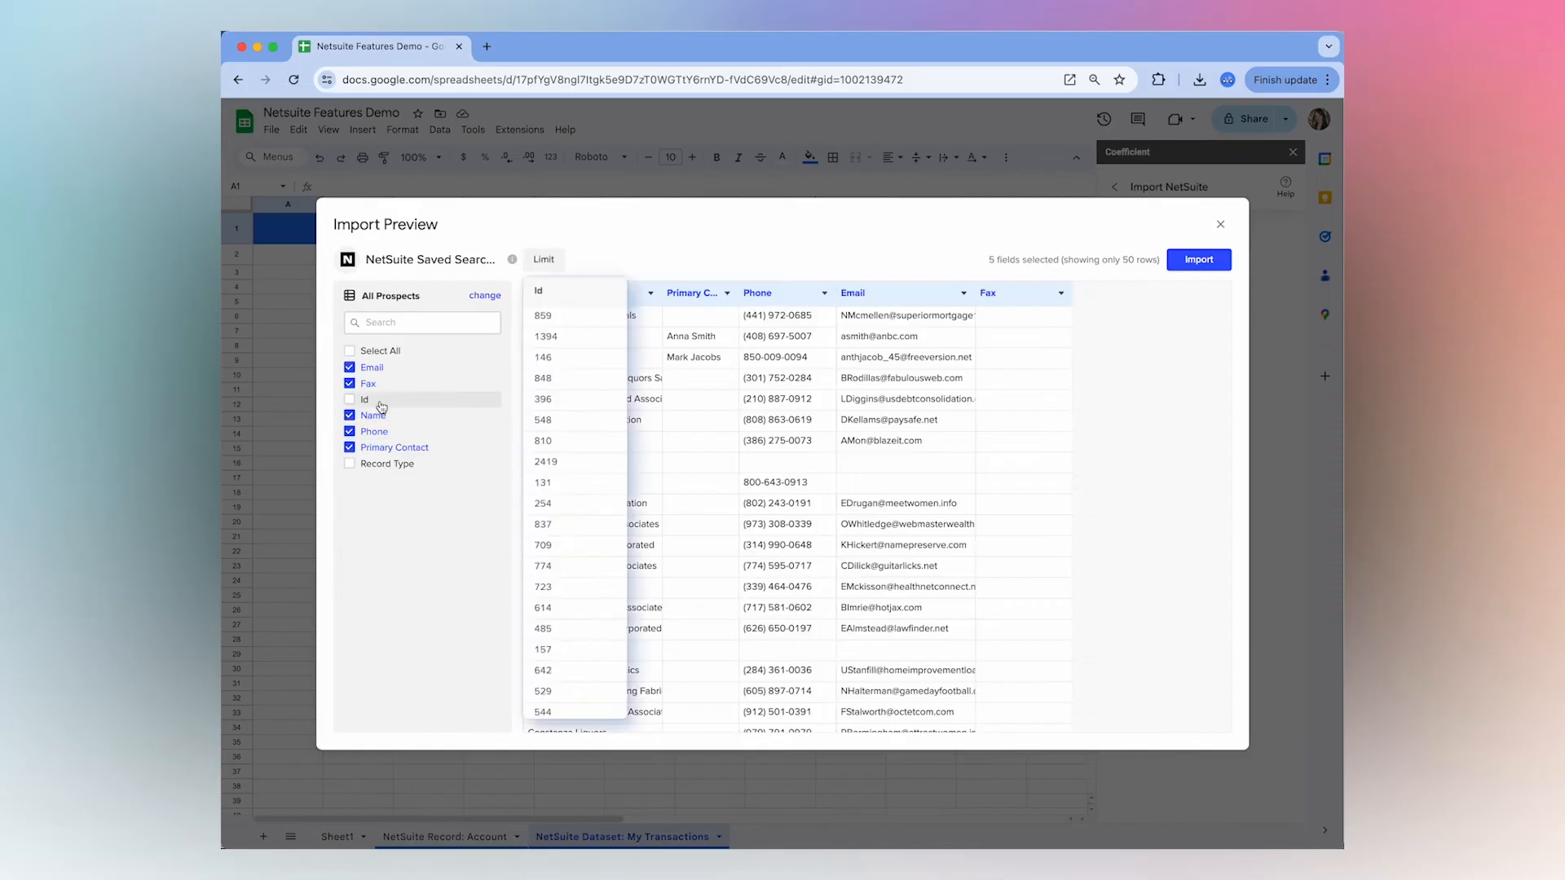
left_click(351, 400)
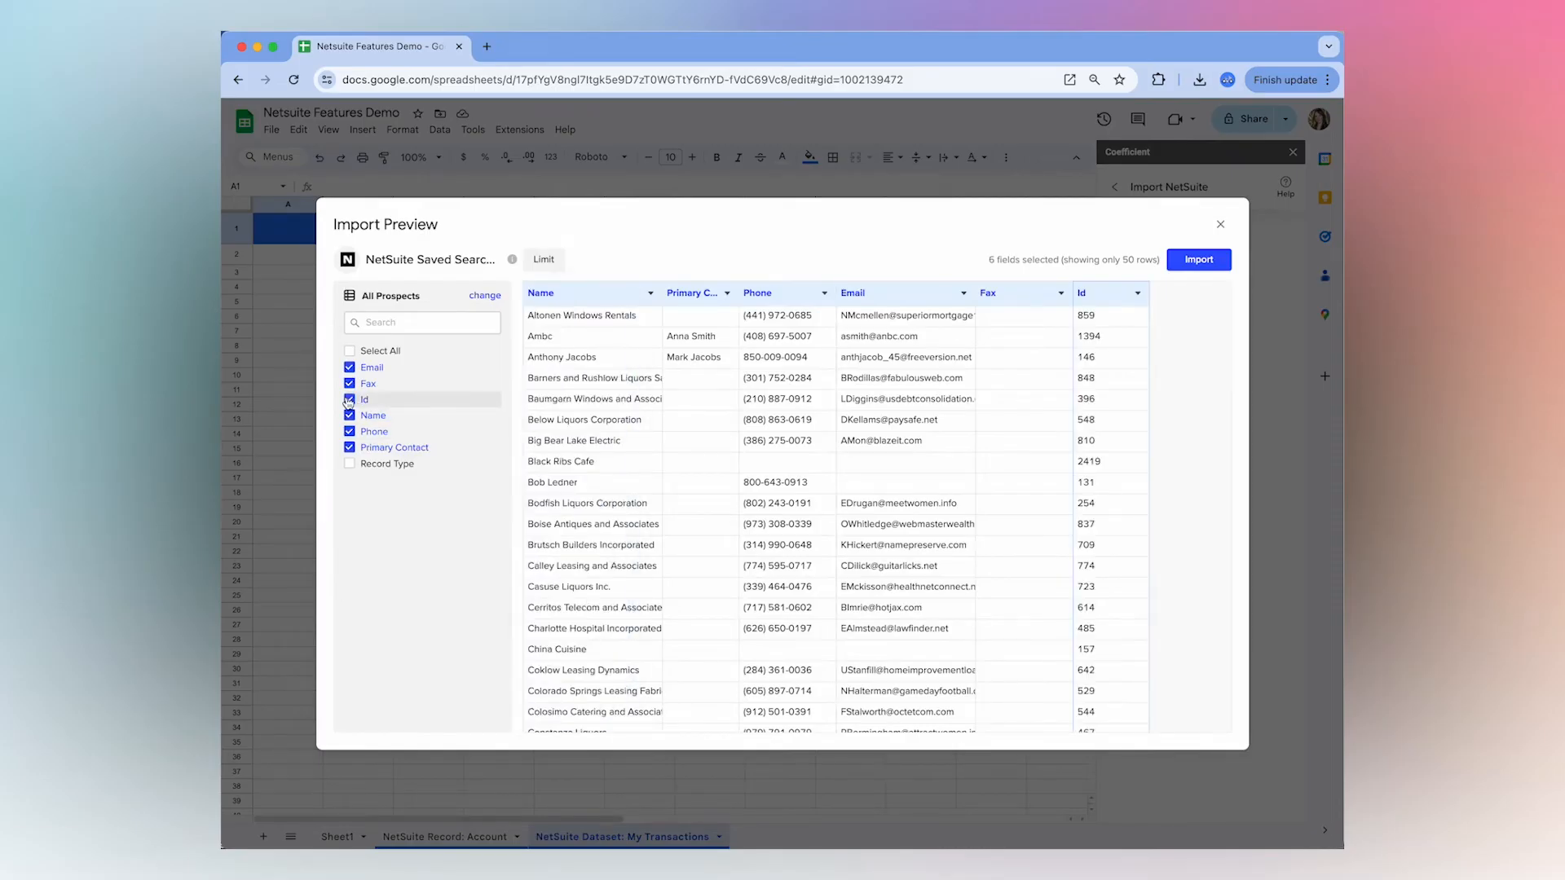
left_click(349, 463)
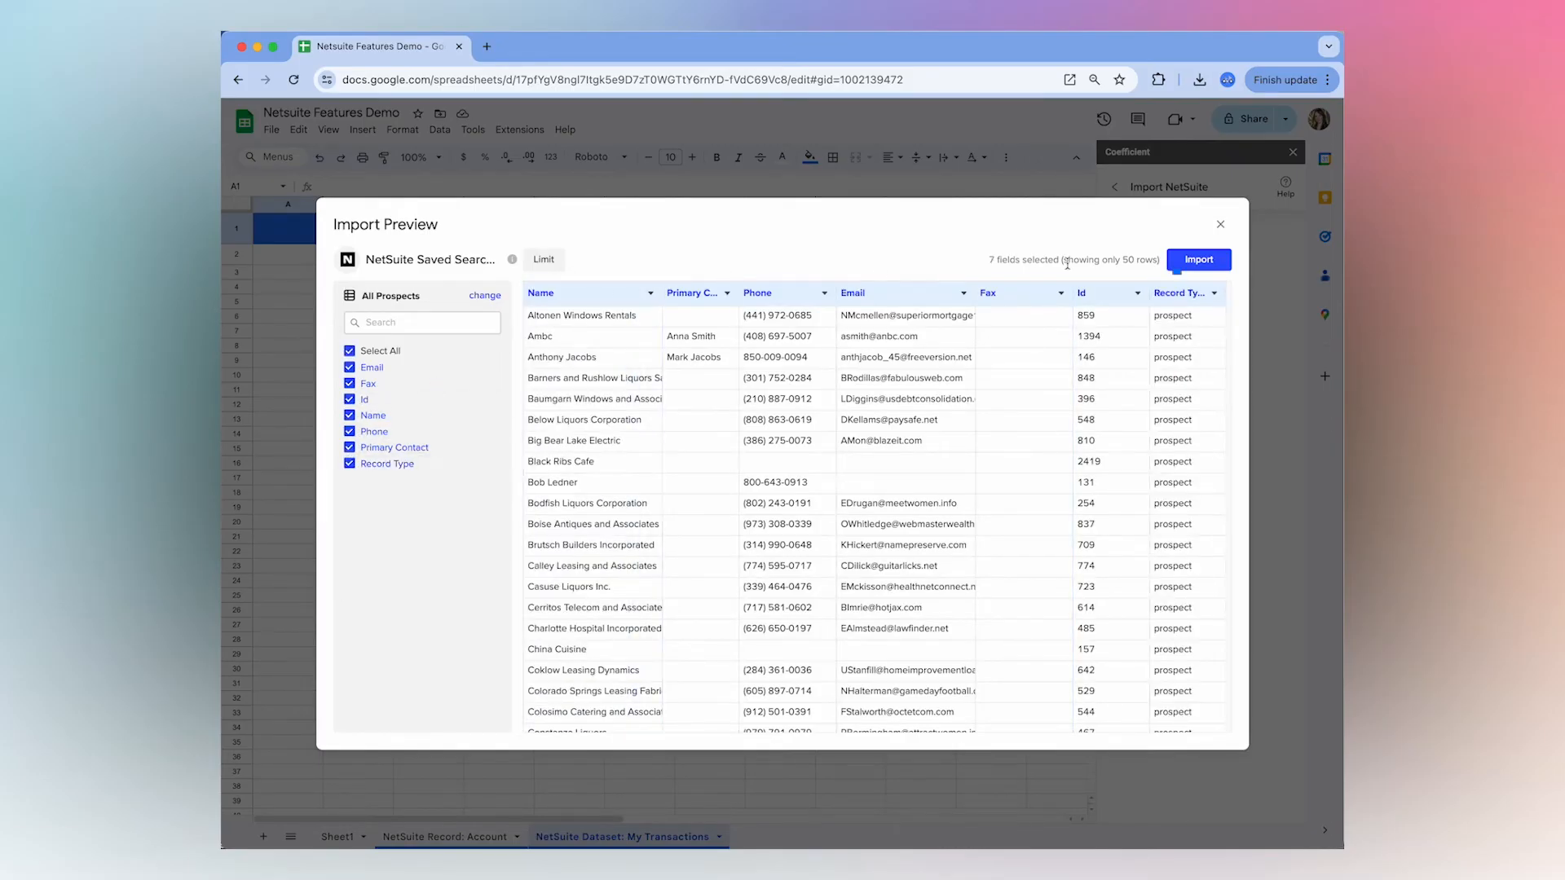
left_click(1199, 260)
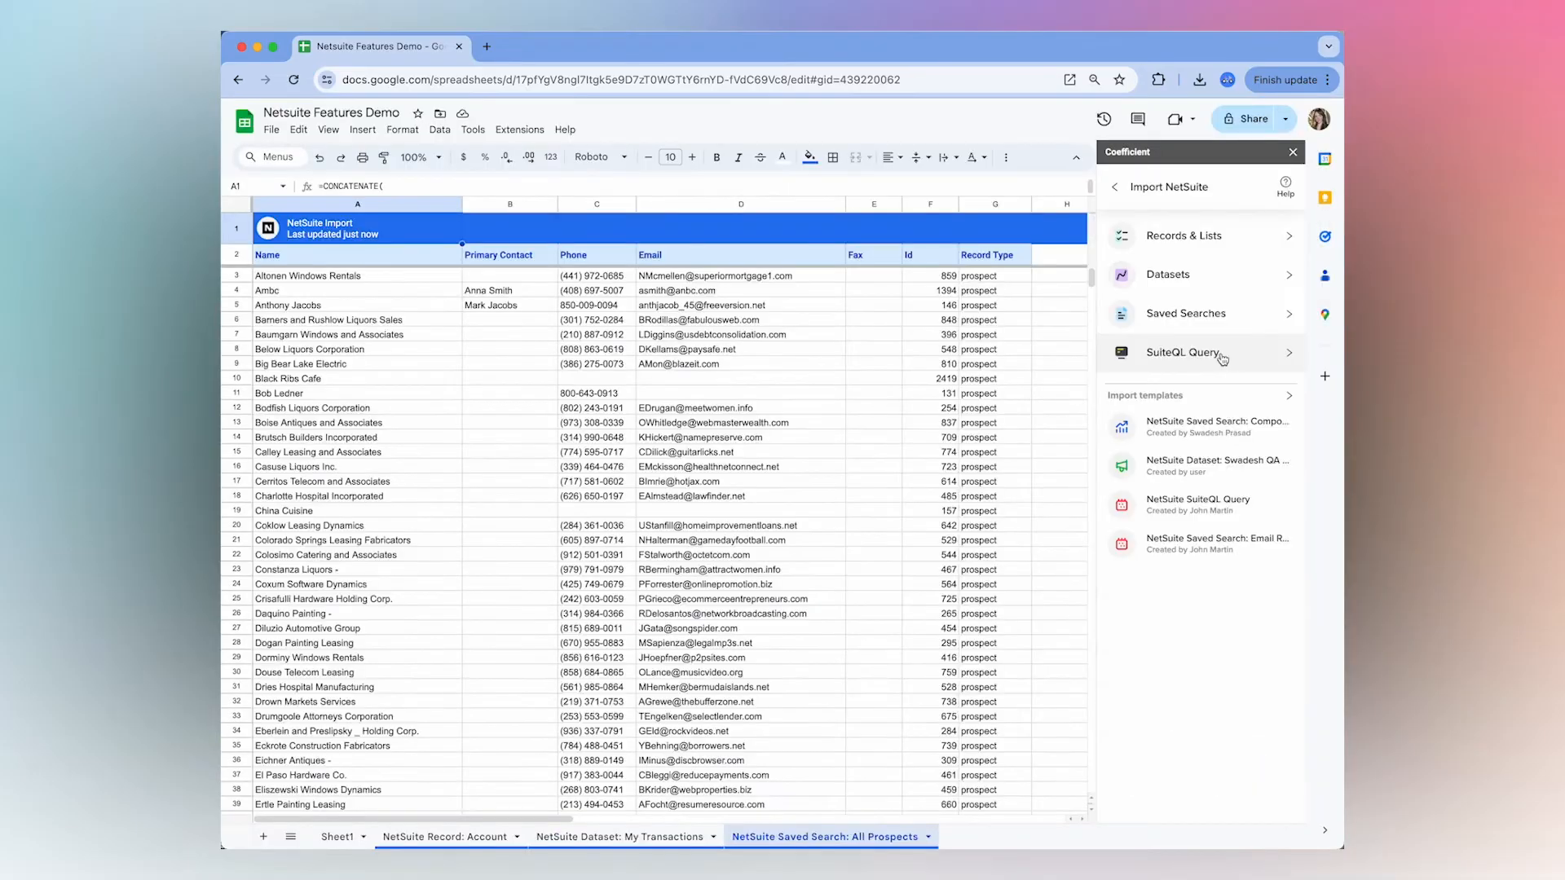
mouse_move(1231, 360)
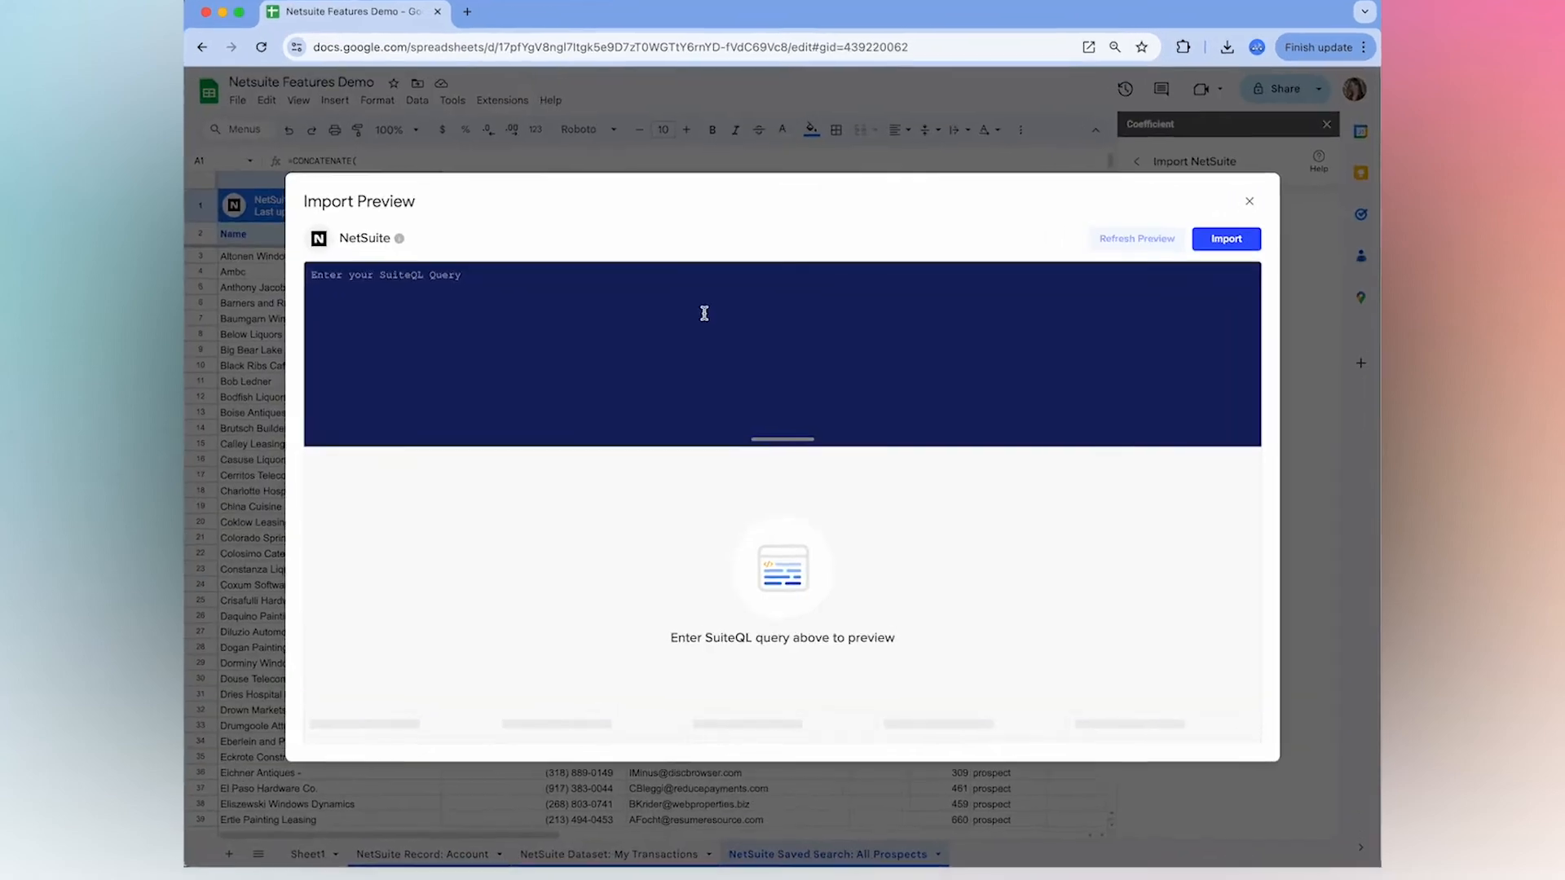
Enter the SuiteQL query 'select * from account' and preview its 50 rows
type("select * from account")
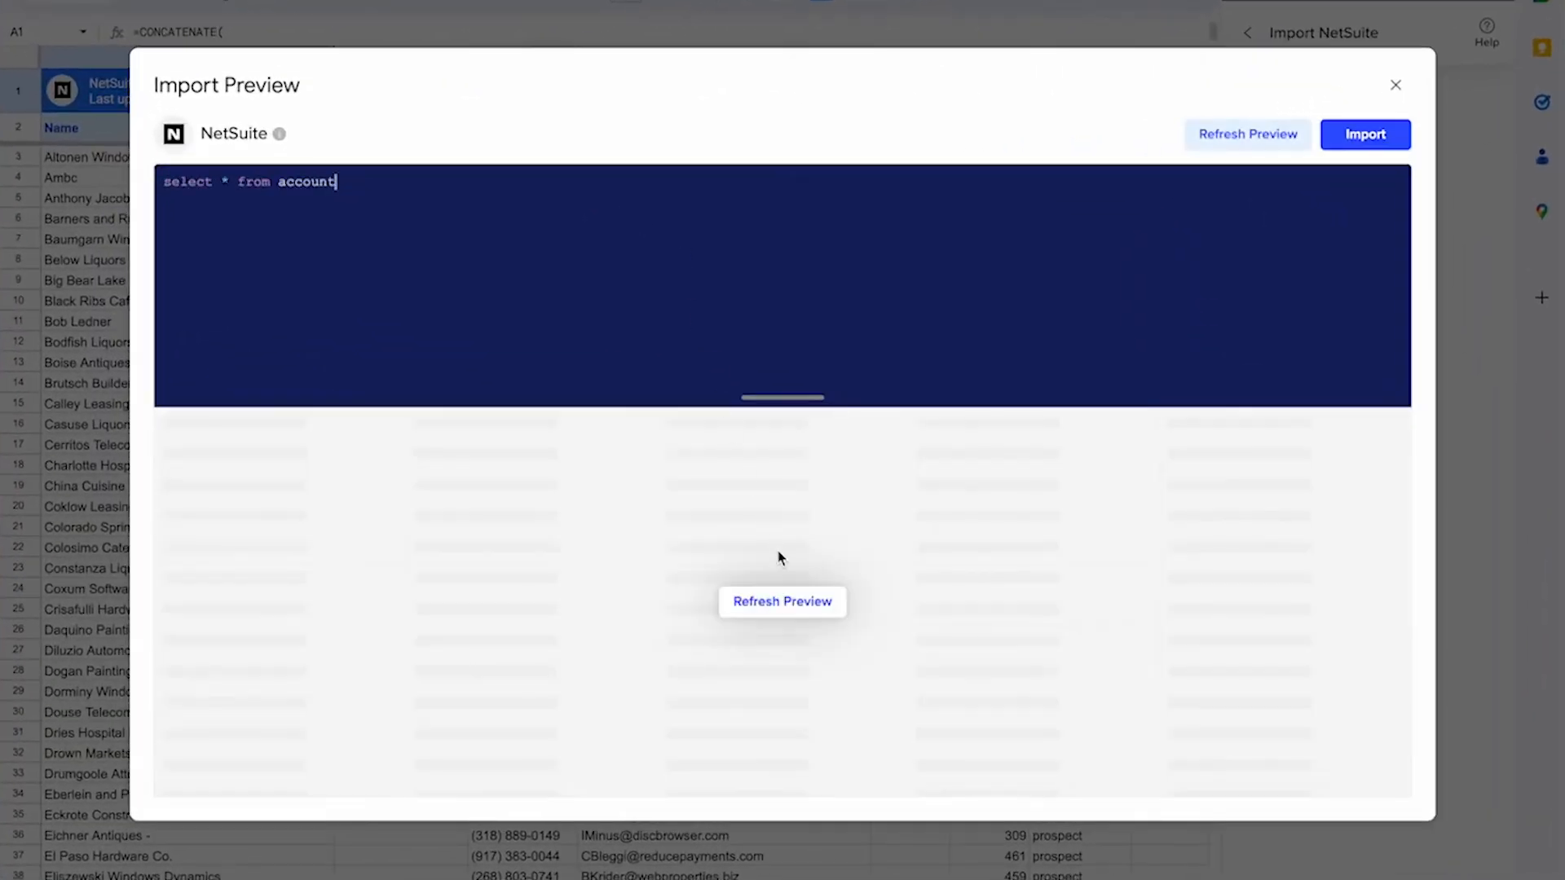
left_click(782, 601)
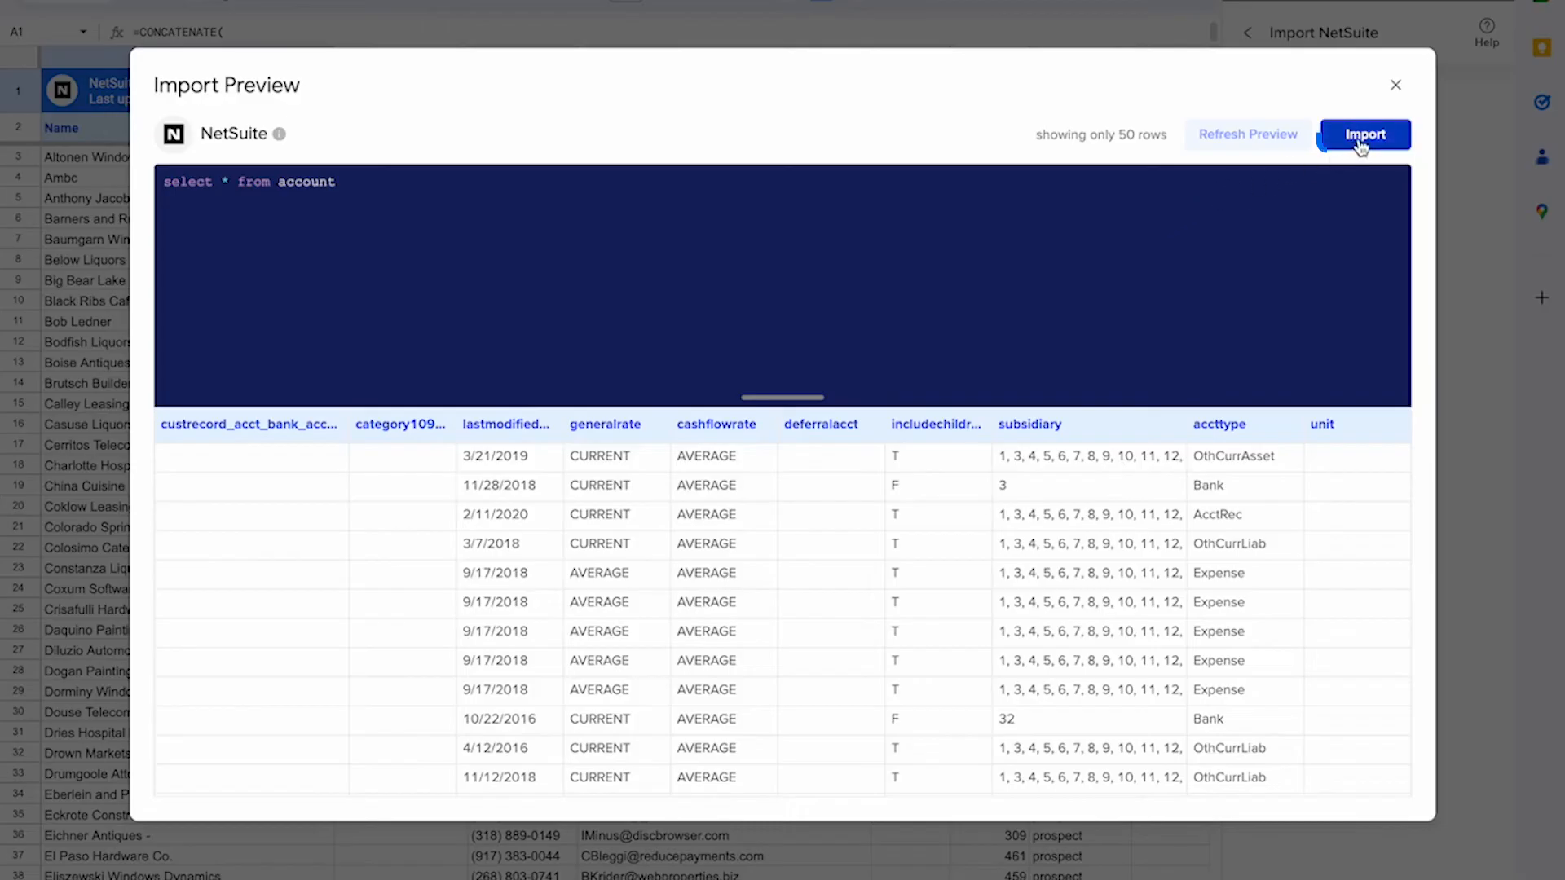
Import the account query results and set auto-refresh to hourly
left_click(1364, 134)
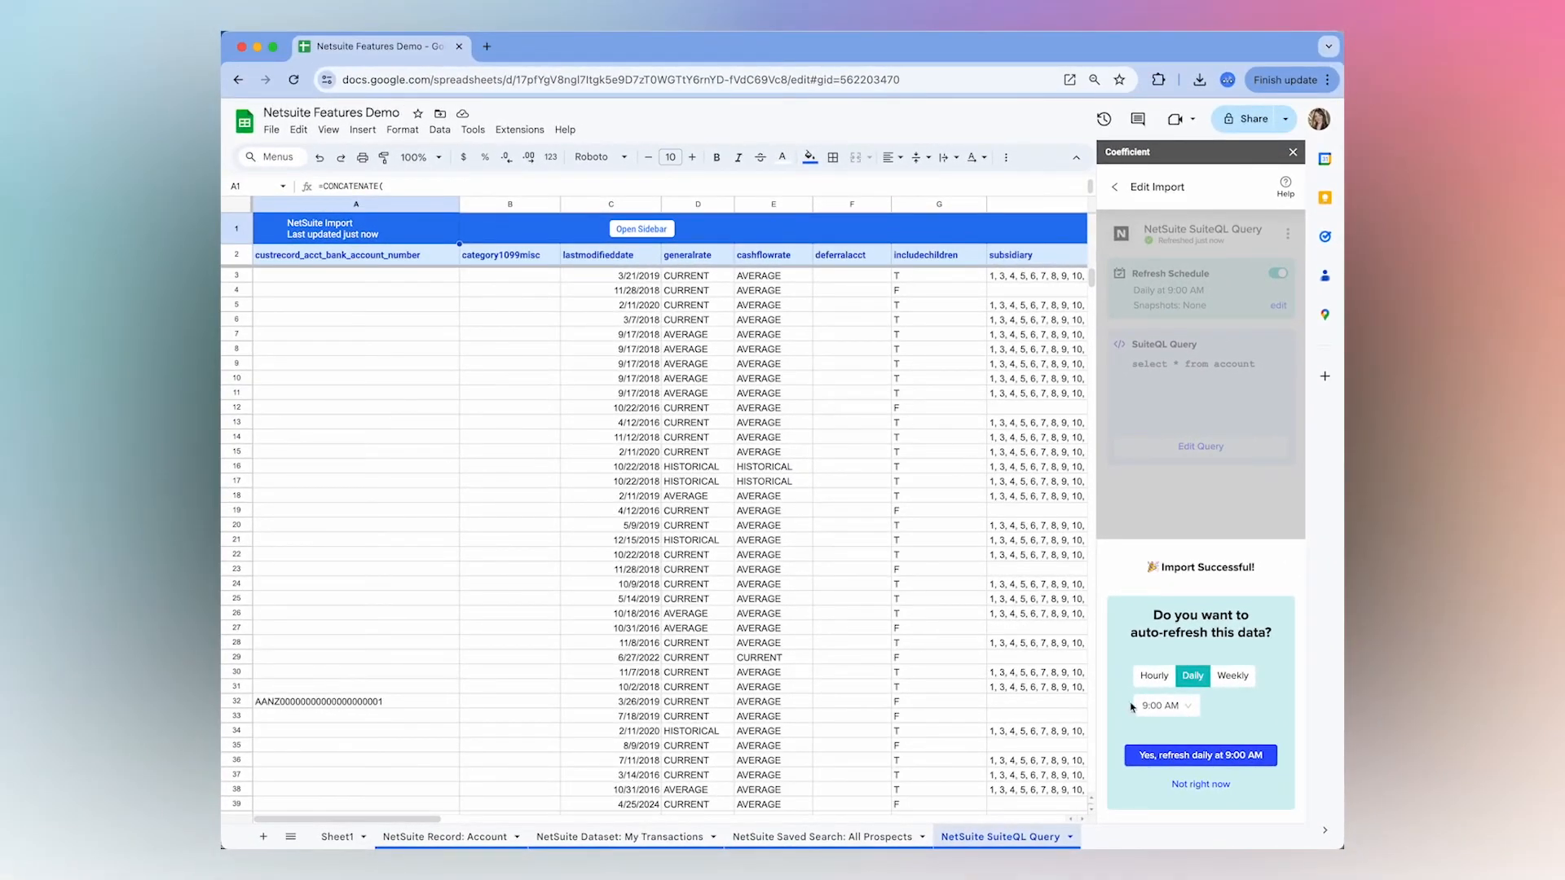
left_click(1152, 675)
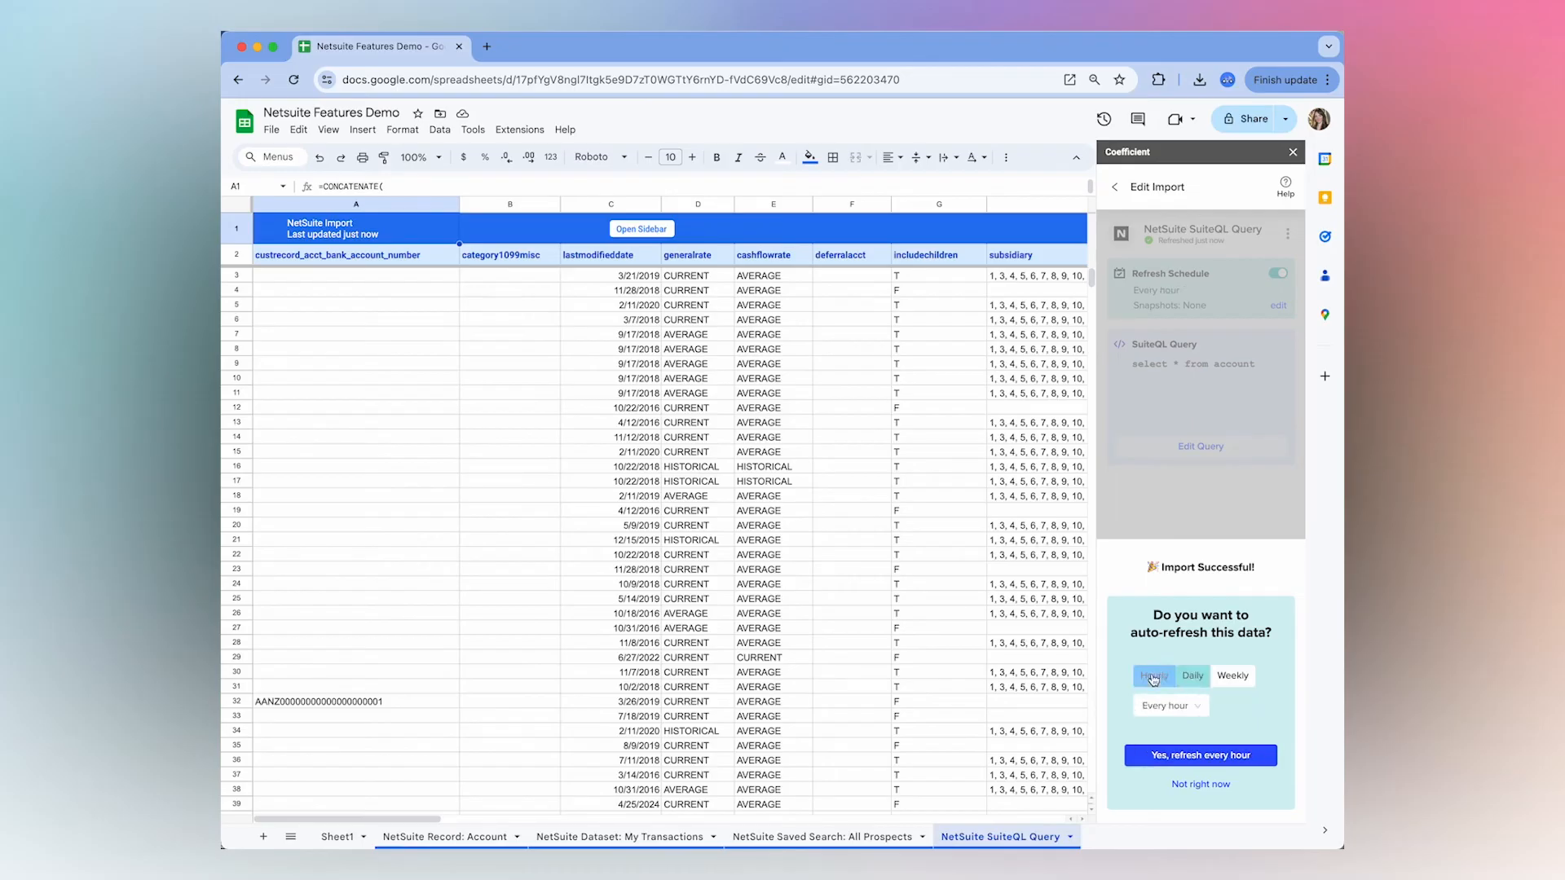
left_click(1232, 647)
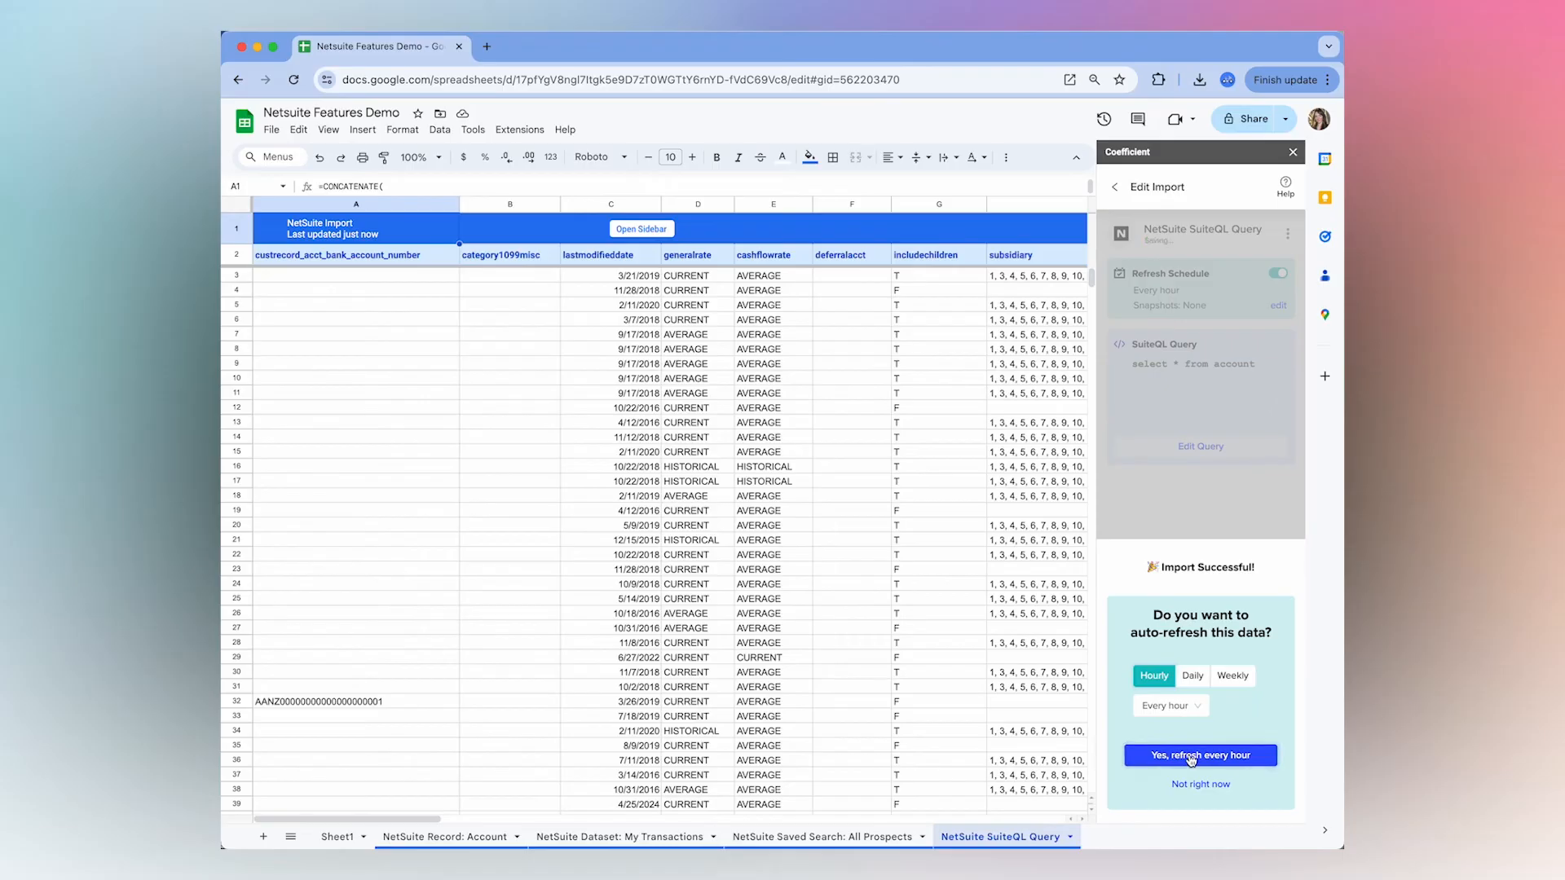
left_click(1200, 754)
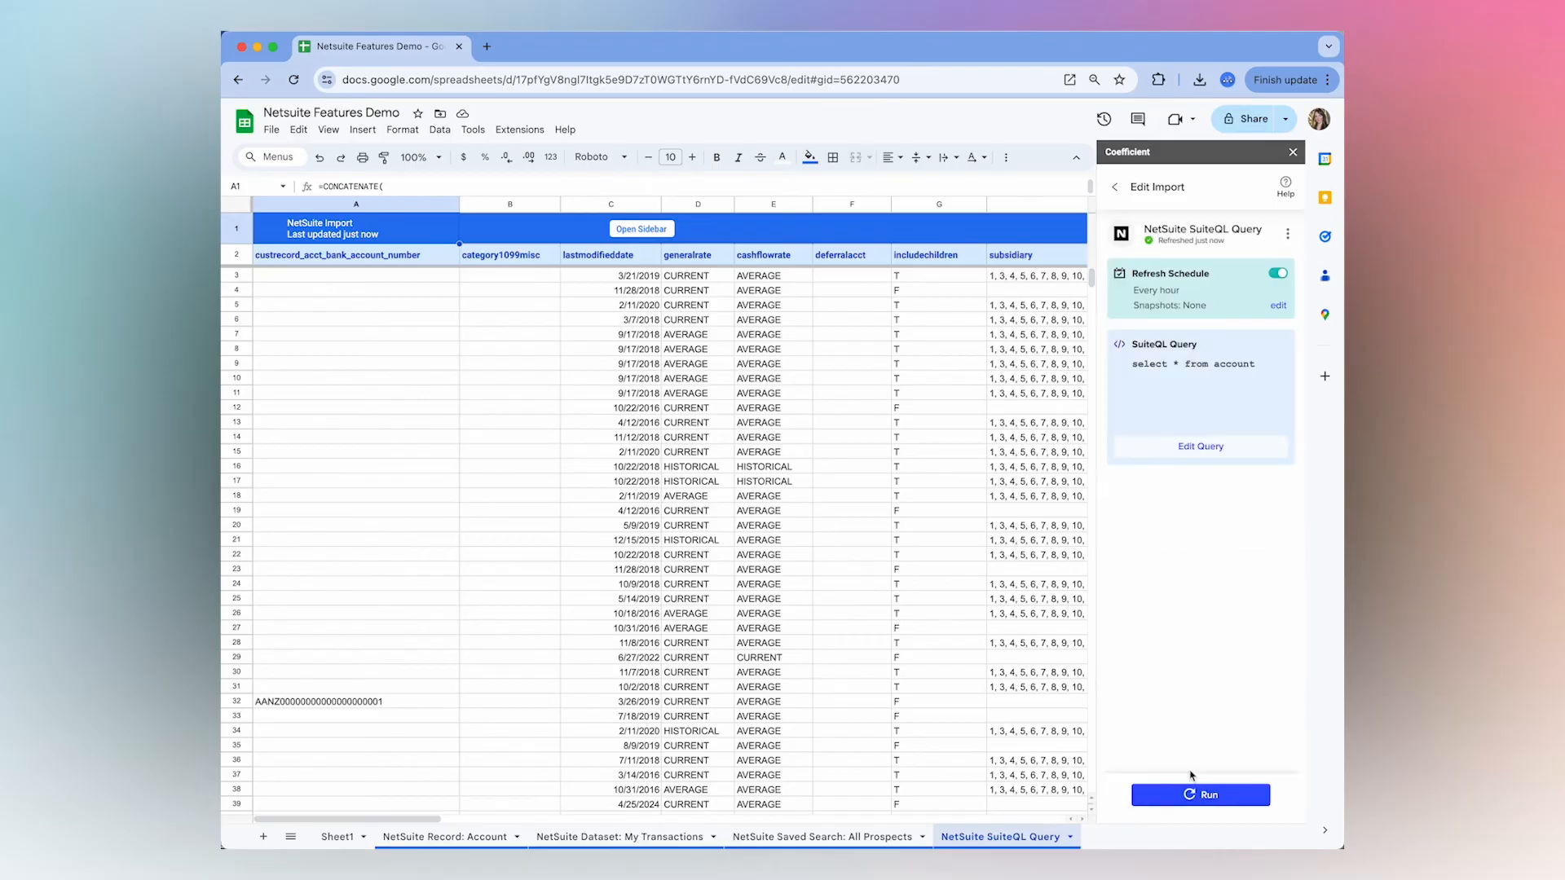